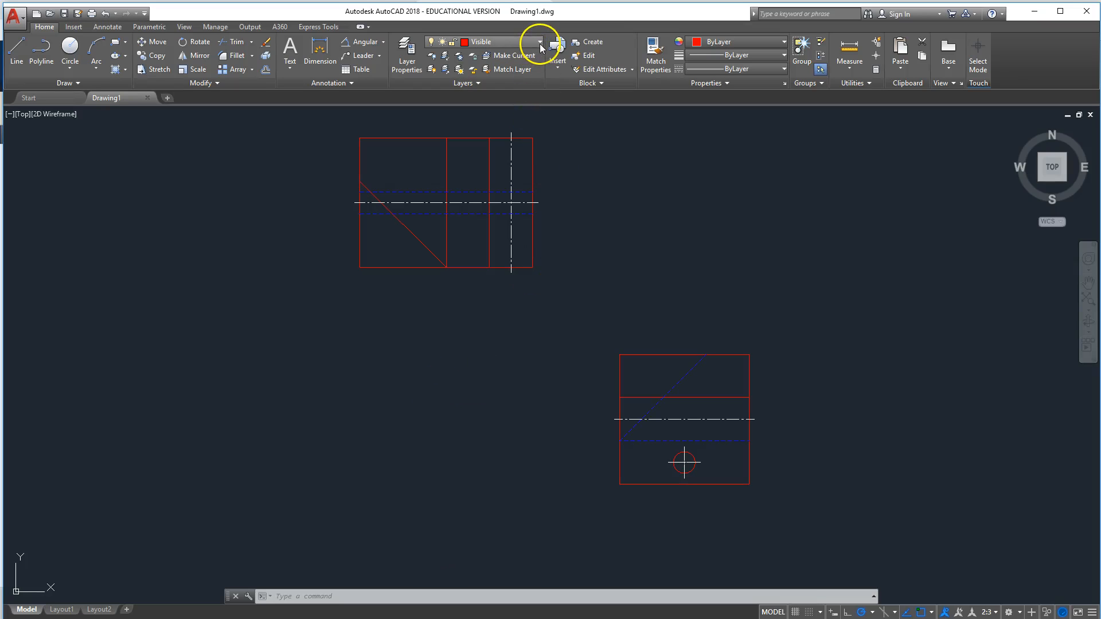
# Make Construction the current layer and place a horizontal construction line where the views align.
pyautogui.click(539, 41)
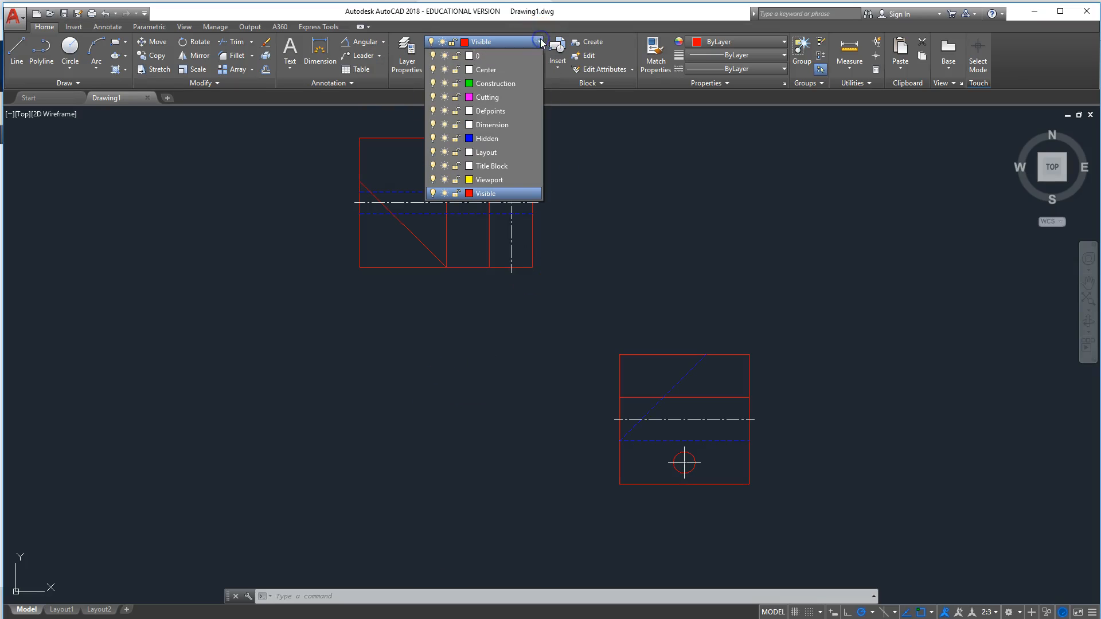
pyautogui.click(495, 83)
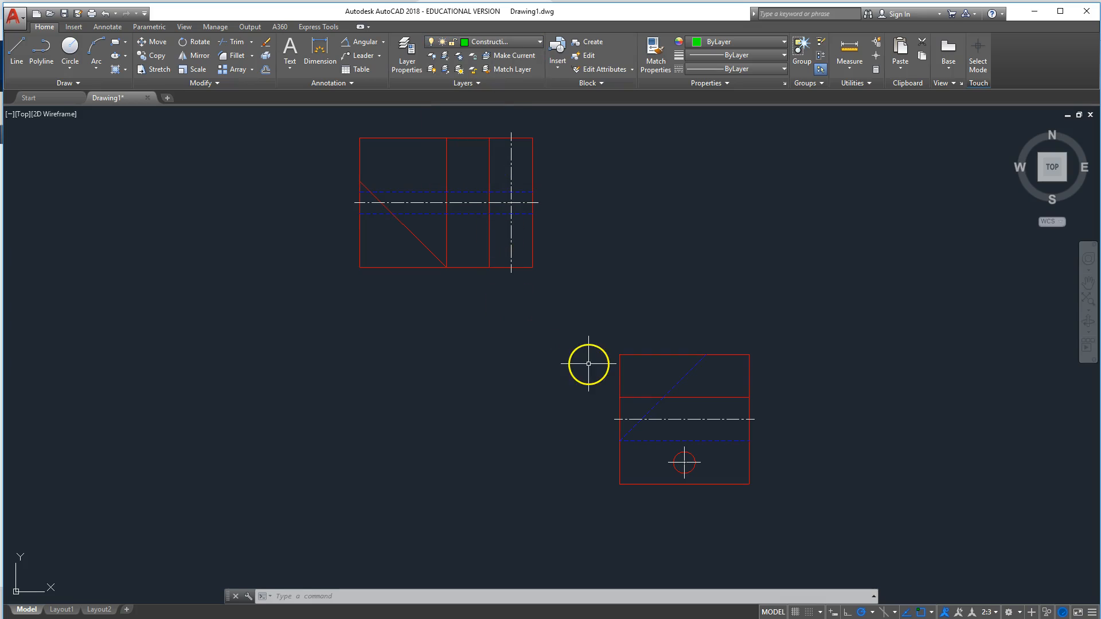
pyautogui.write('xl')
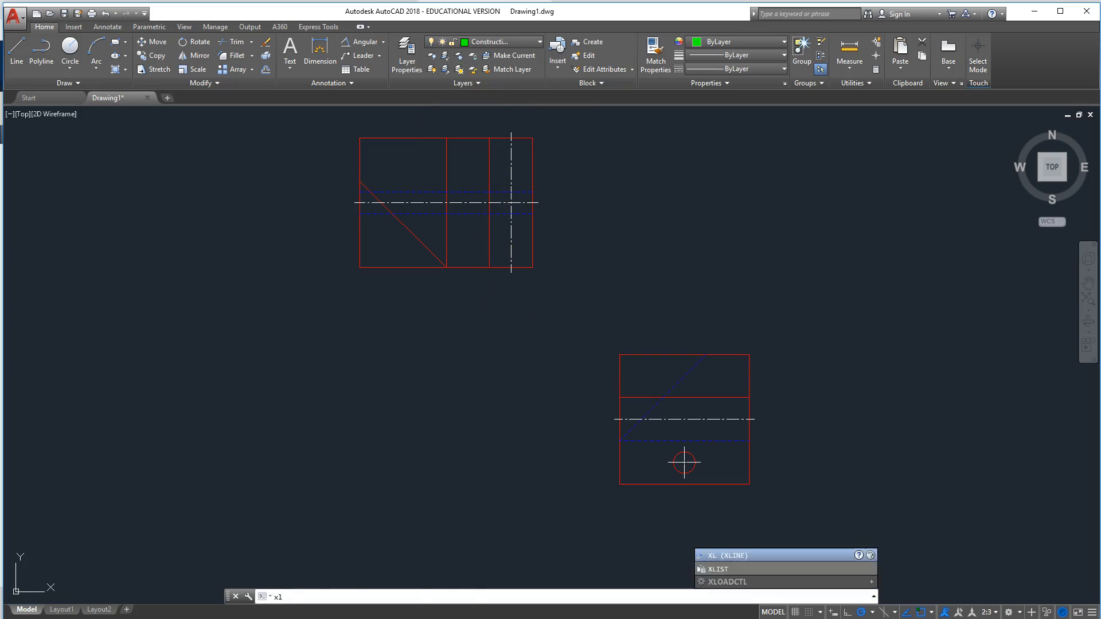
pyautogui.press('Return')
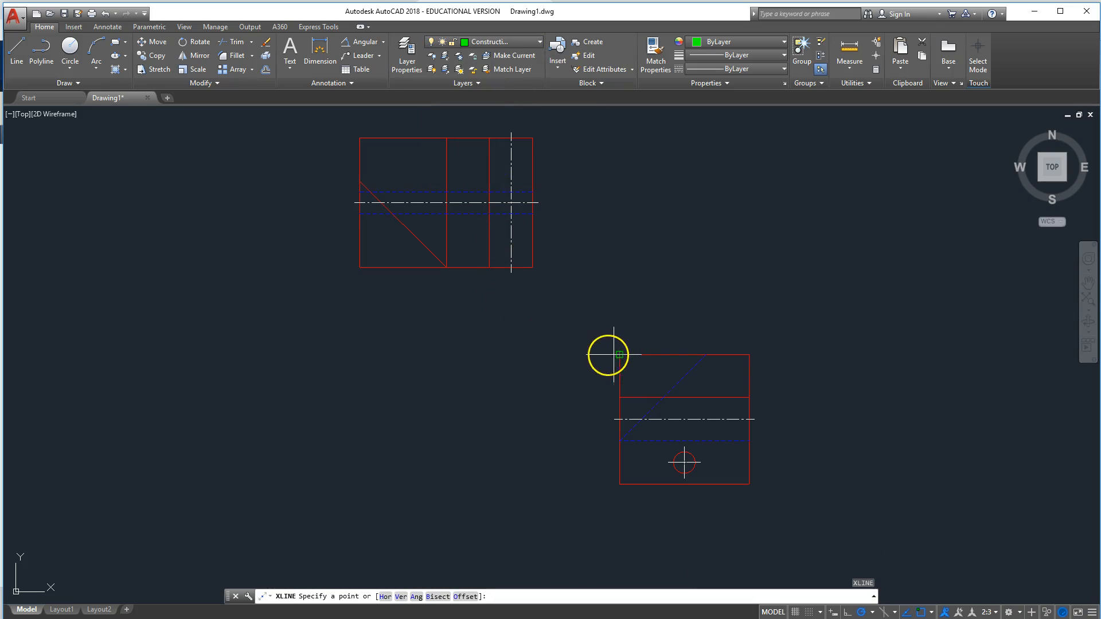
pyautogui.moveTo(529, 281)
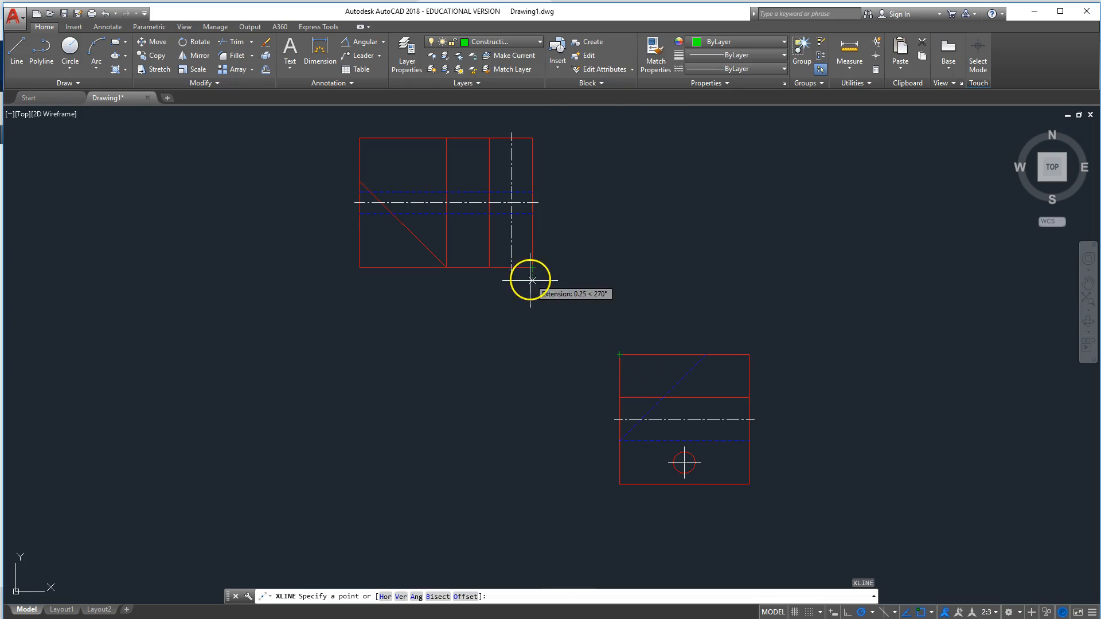
pyautogui.click(532, 281)
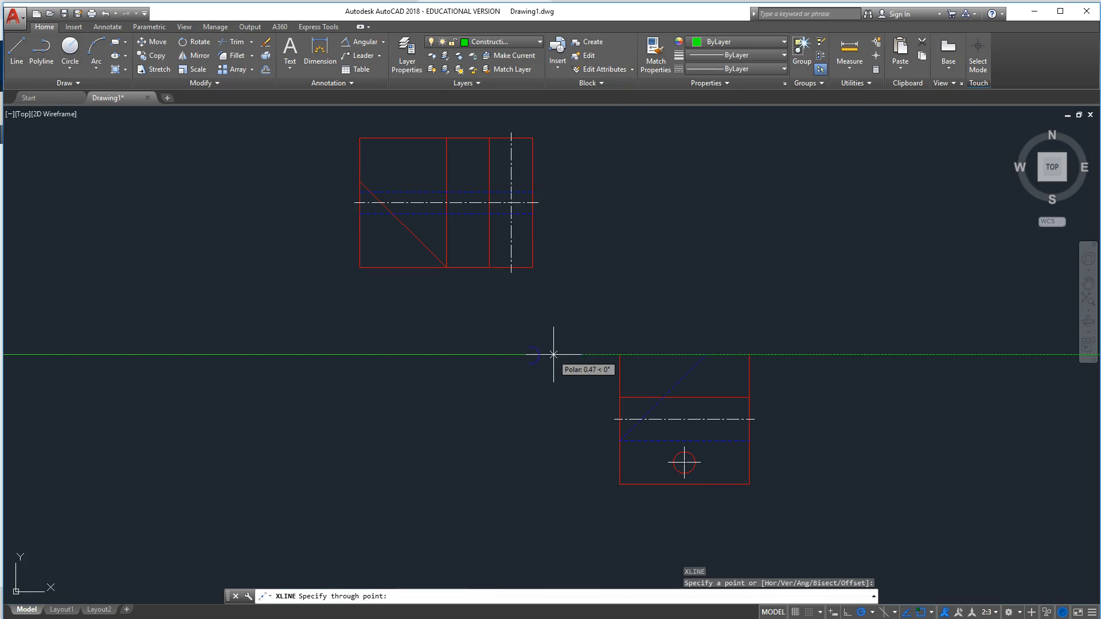
pyautogui.click(554, 354)
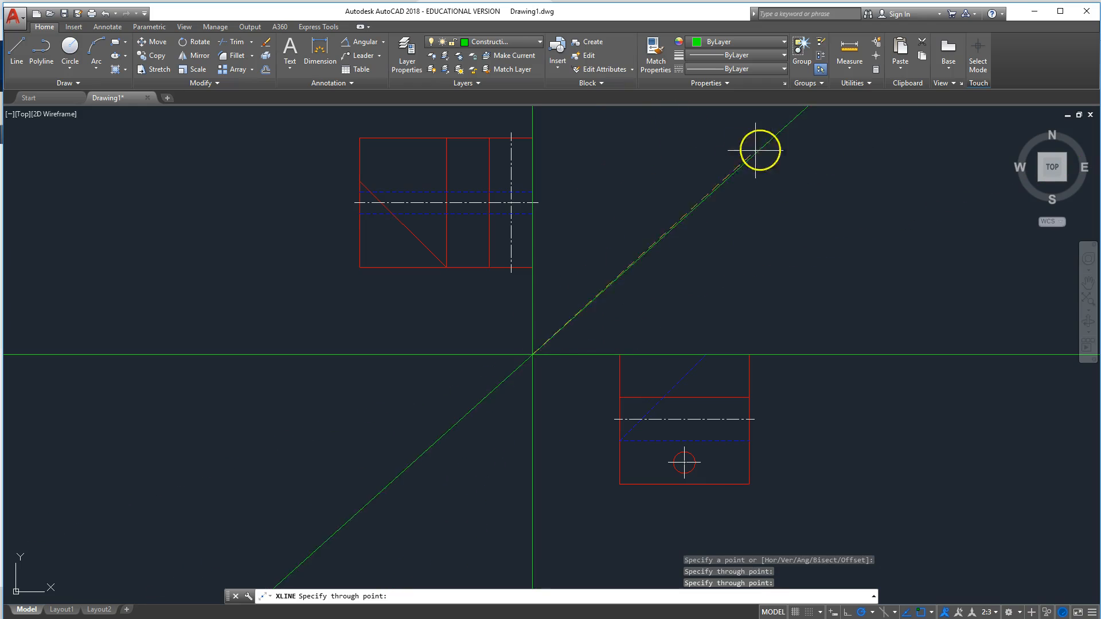
pyautogui.moveTo(723, 177)
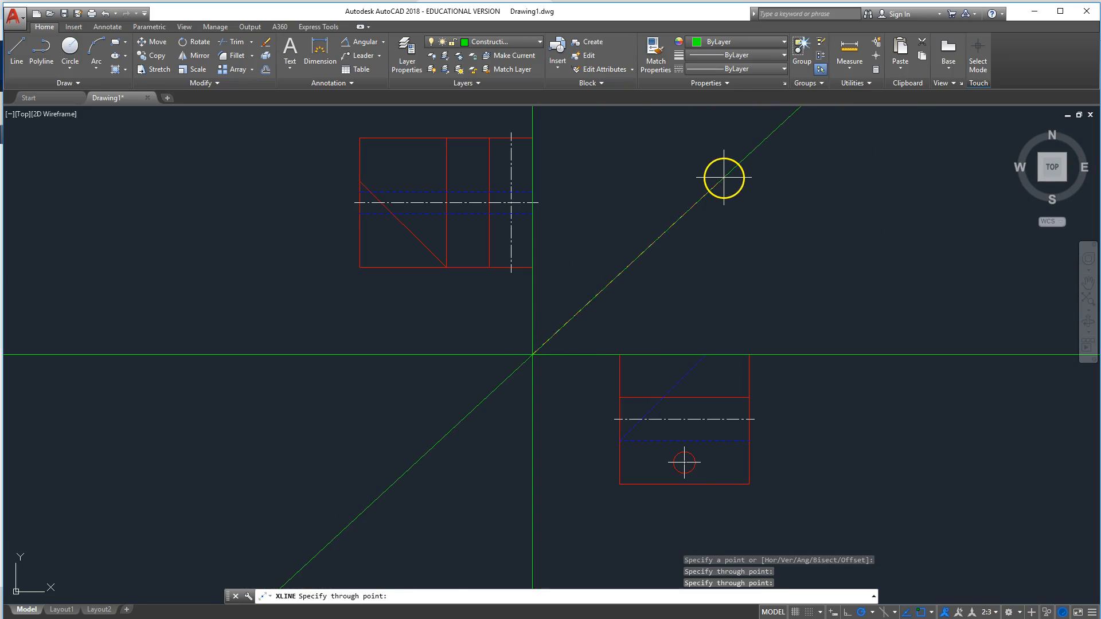
# End the construction-line placement and cancel the grip stretch in progress.
pyautogui.press('Escape')
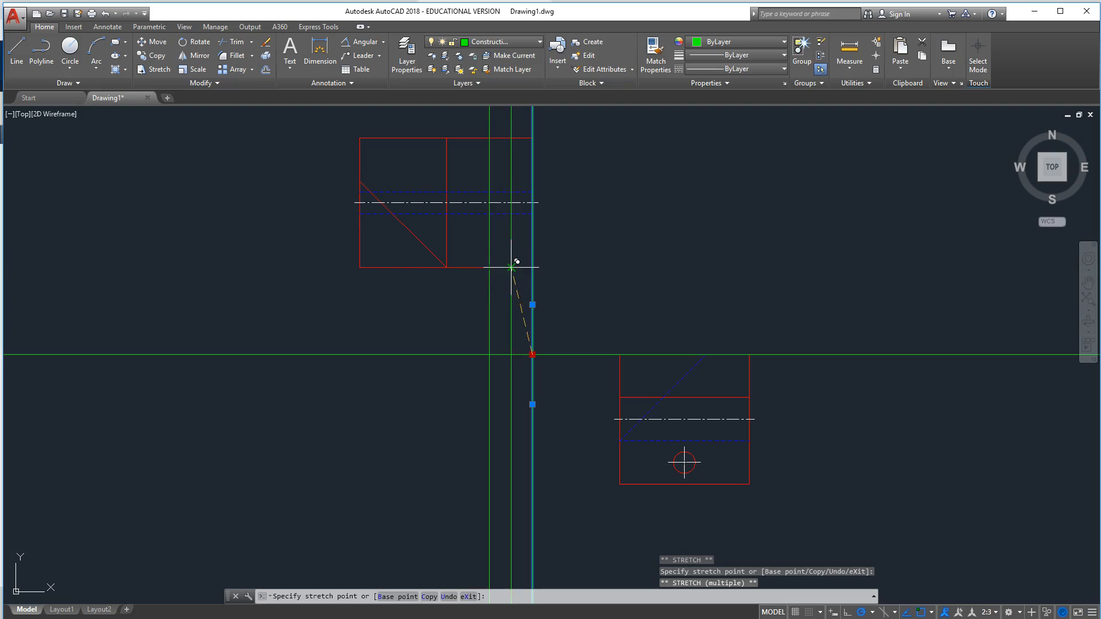
pyautogui.moveTo(364, 268)
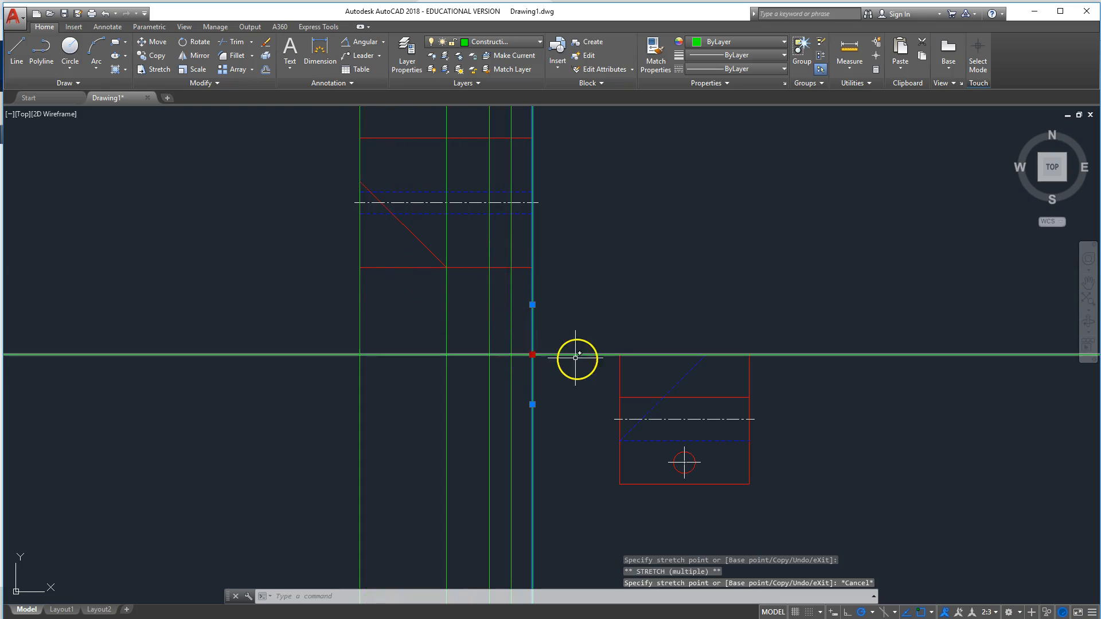
pyautogui.press('Escape')
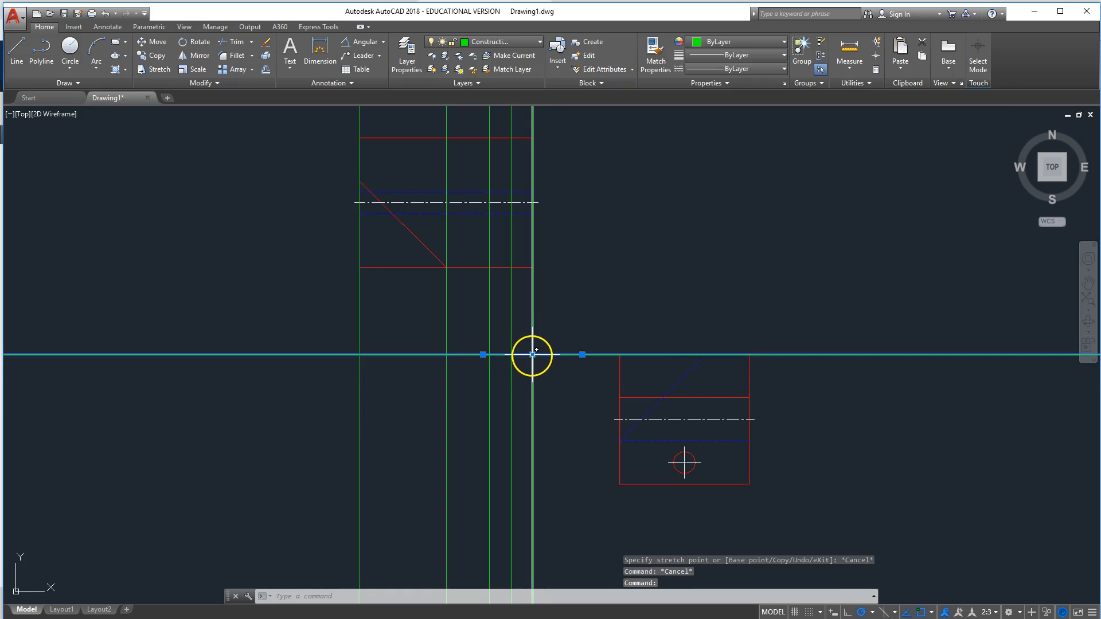
pyautogui.moveTo(620, 418)
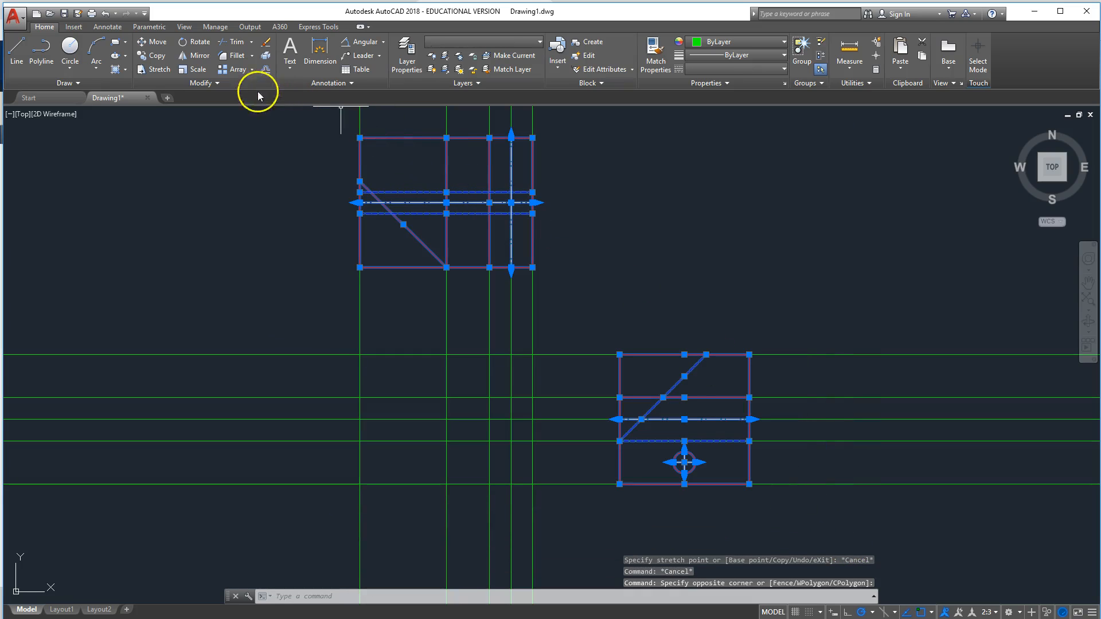
pyautogui.click(216, 83)
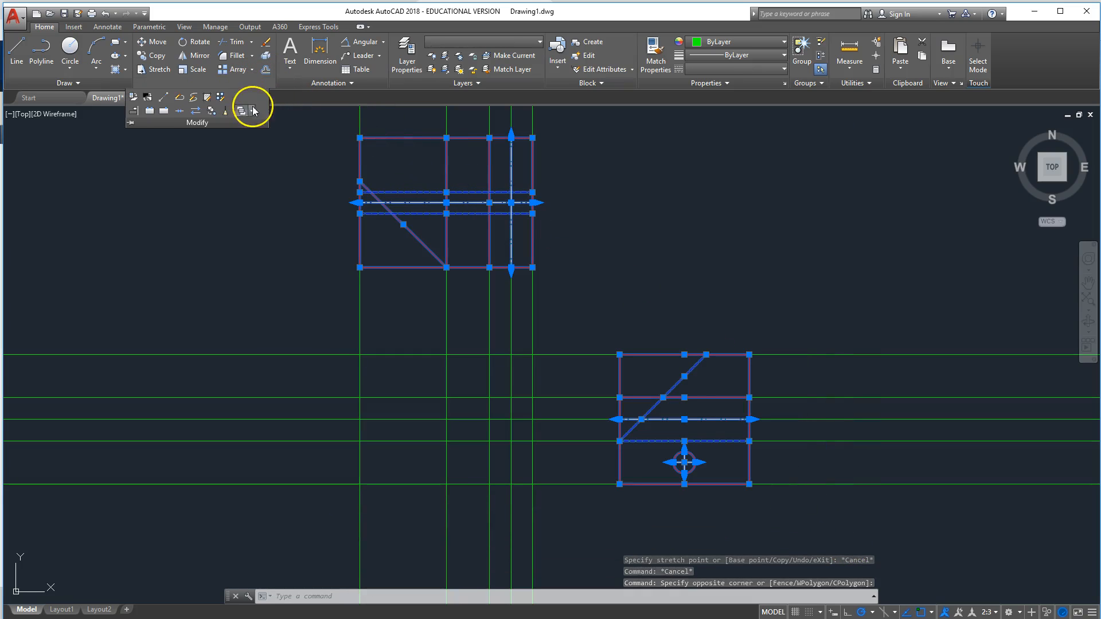
pyautogui.click(251, 110)
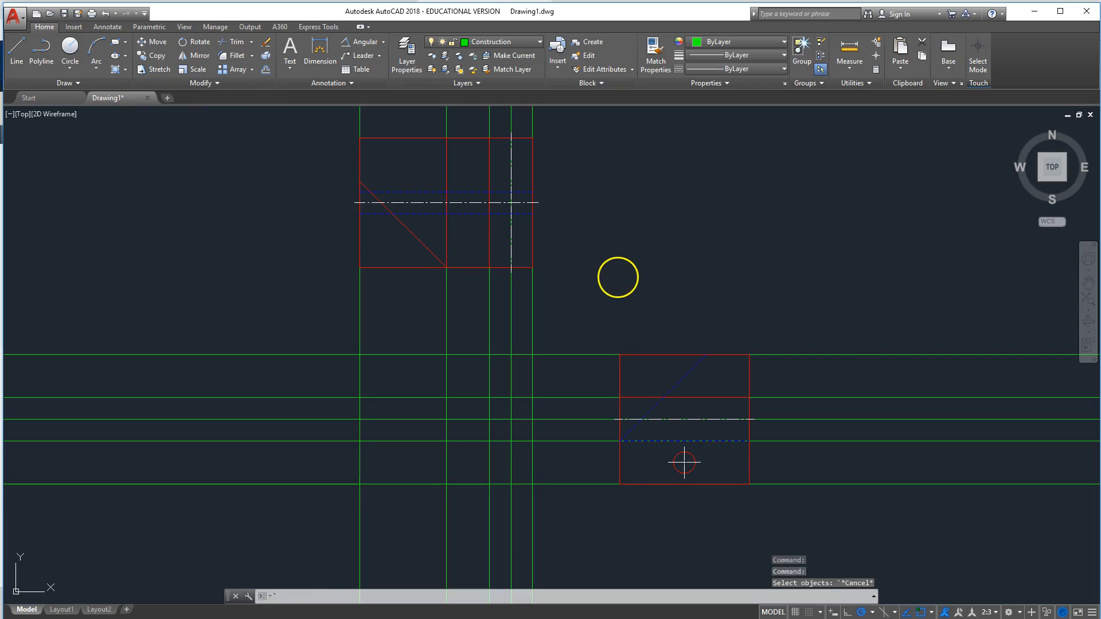
pyautogui.moveTo(668, 293)
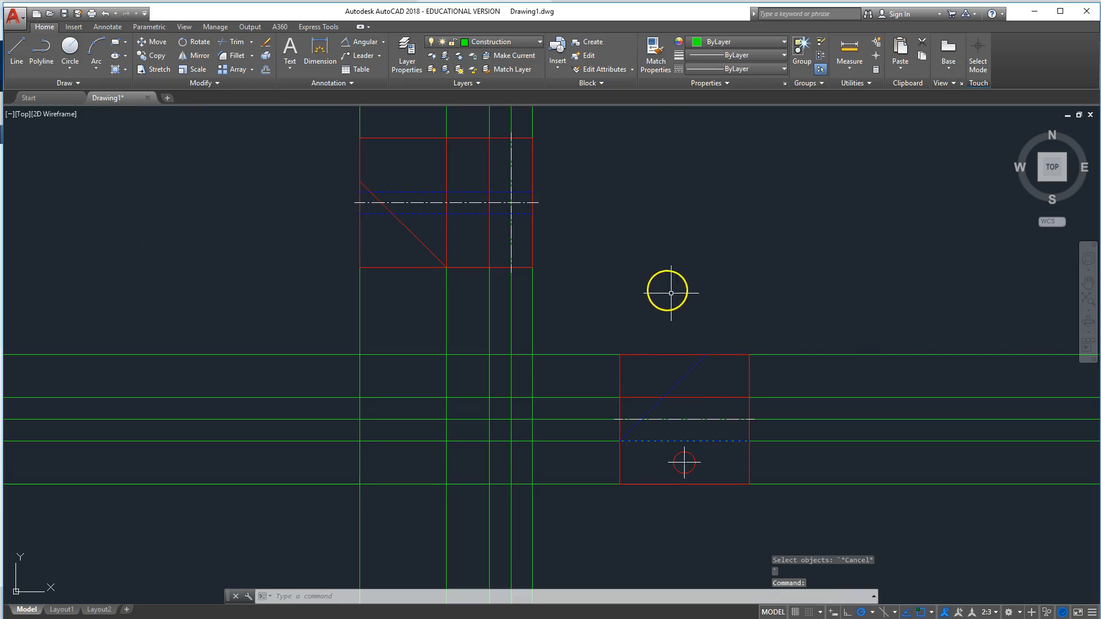
pyautogui.moveTo(675, 420)
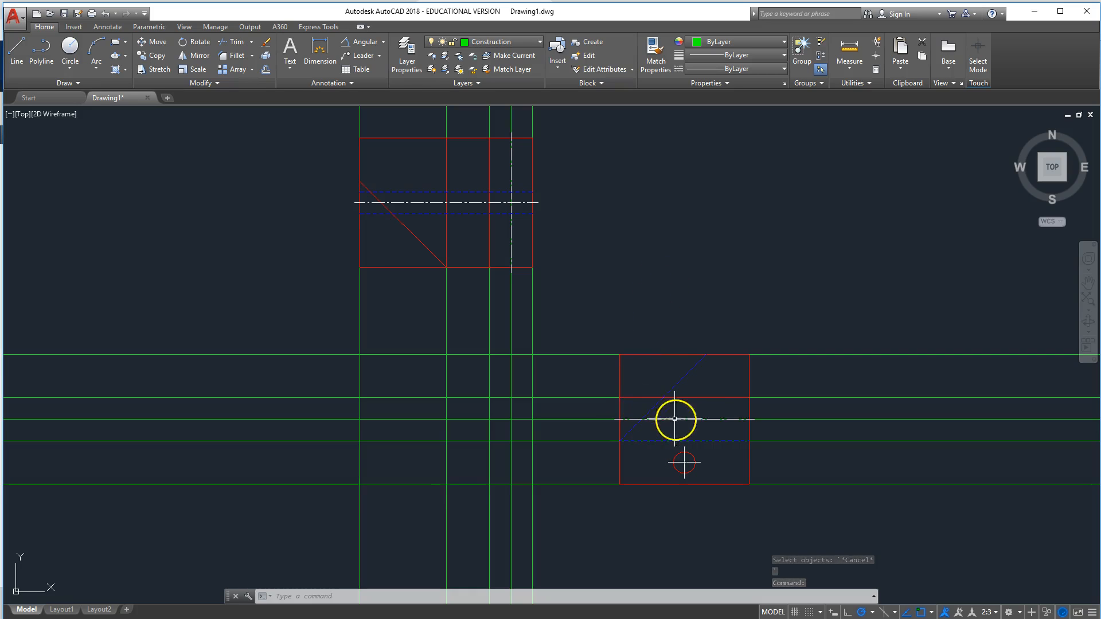
pyautogui.moveTo(656, 425)
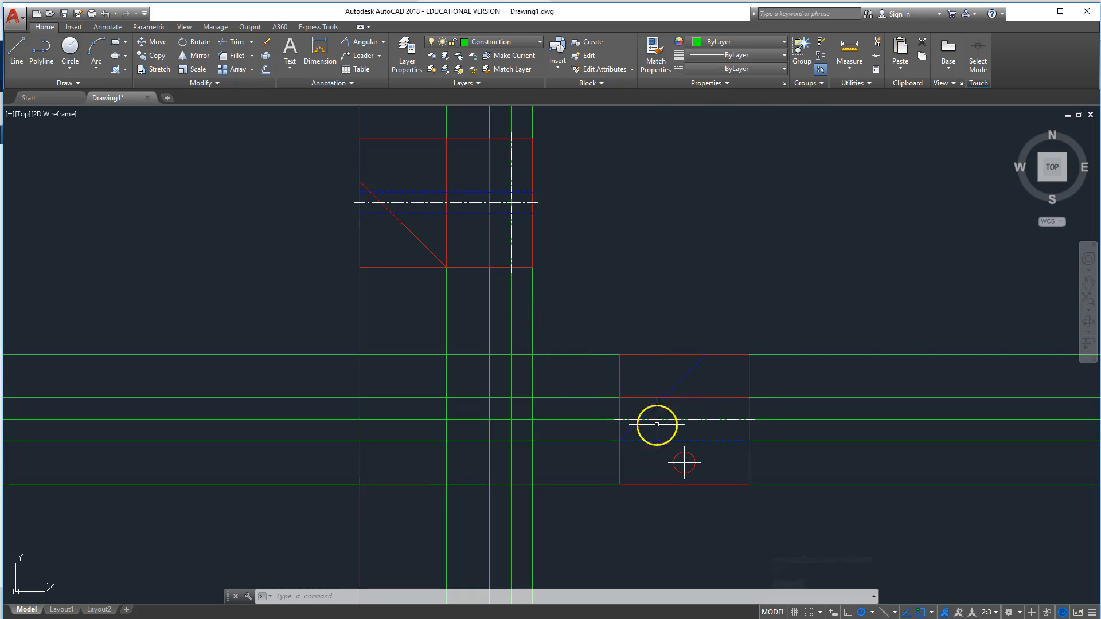
pyautogui.moveTo(511, 353)
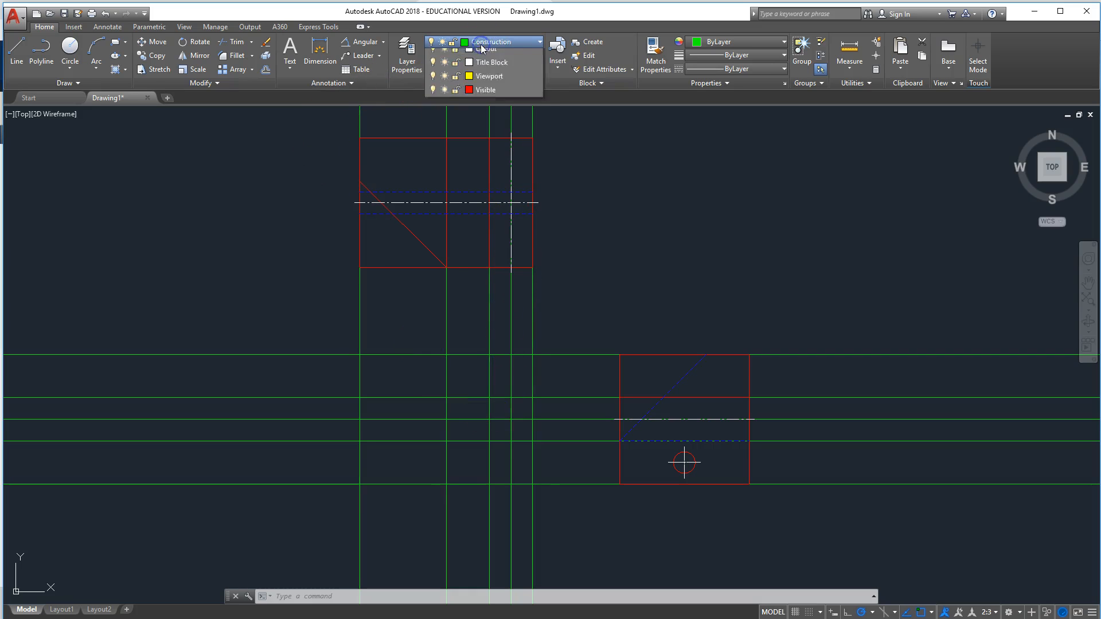
# On the Visible layer, start a circle centred on the construction lines' crossing.
pyautogui.click(484, 90)
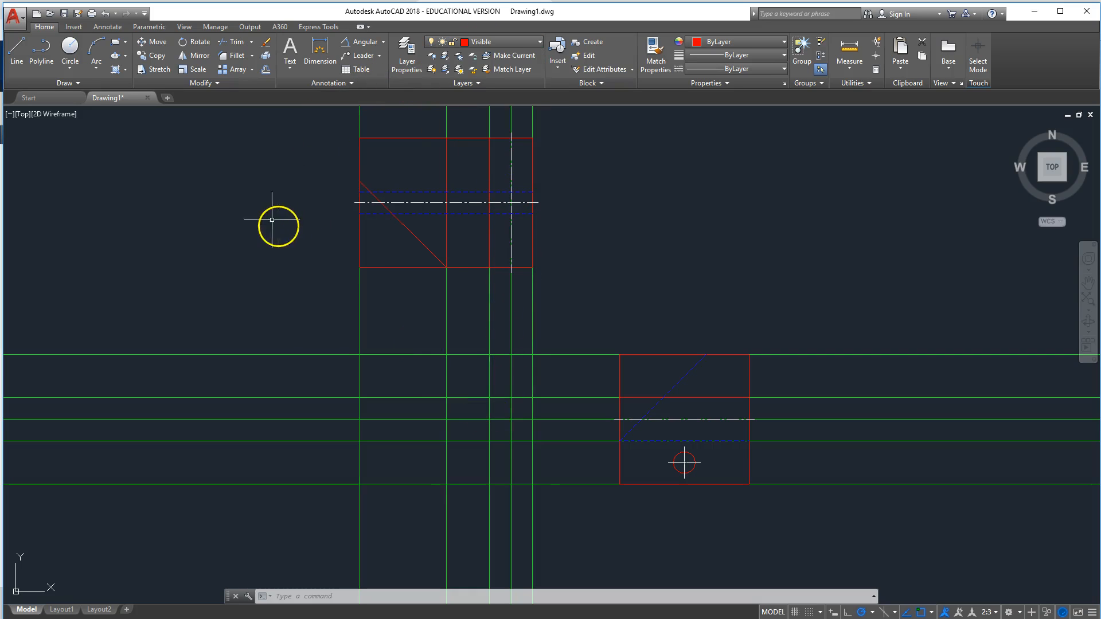
pyautogui.click(70, 55)
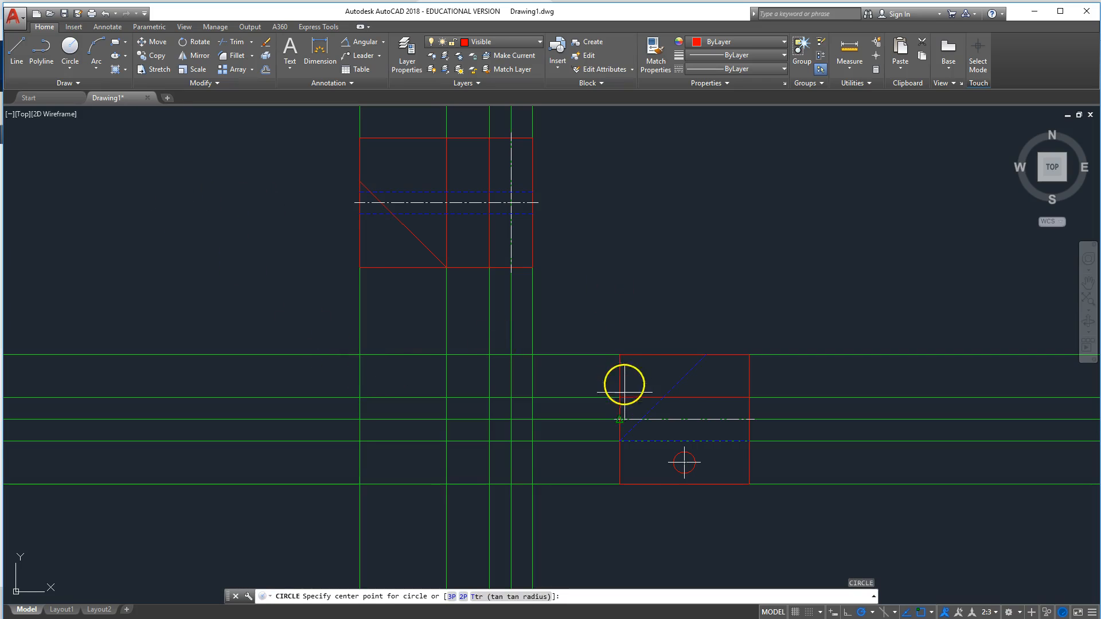
pyautogui.moveTo(509, 419)
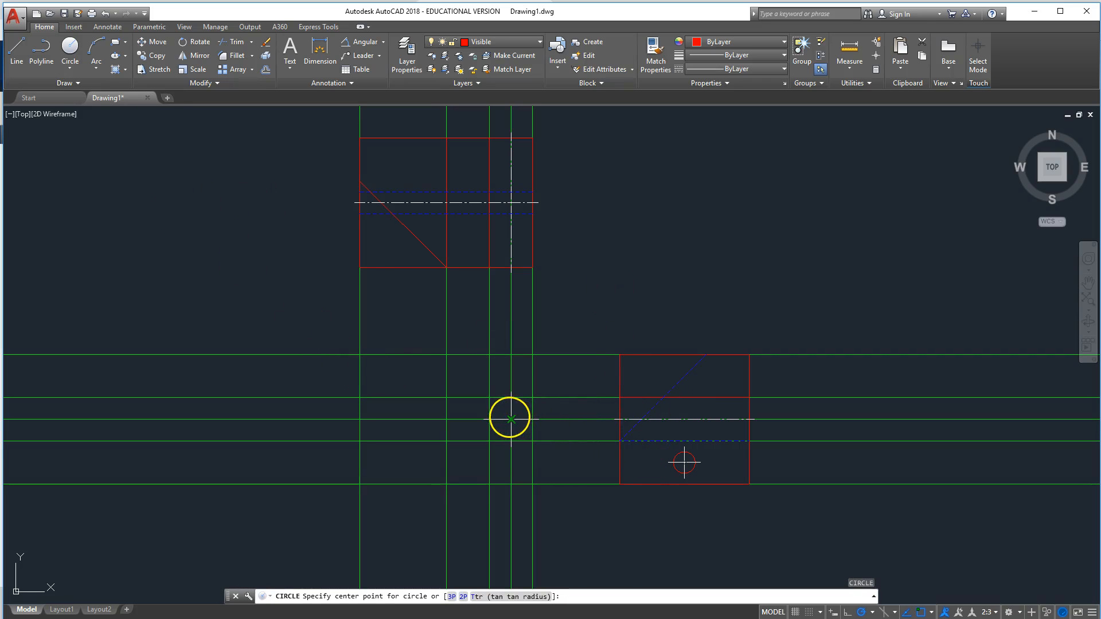
pyautogui.click(509, 418)
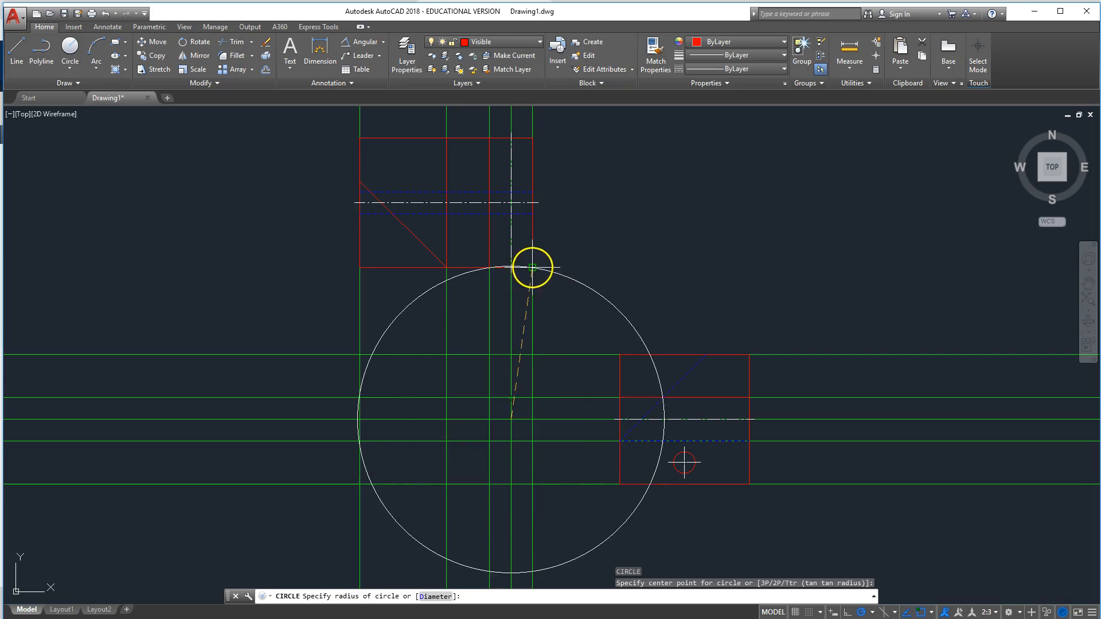
pyautogui.moveTo(519, 421)
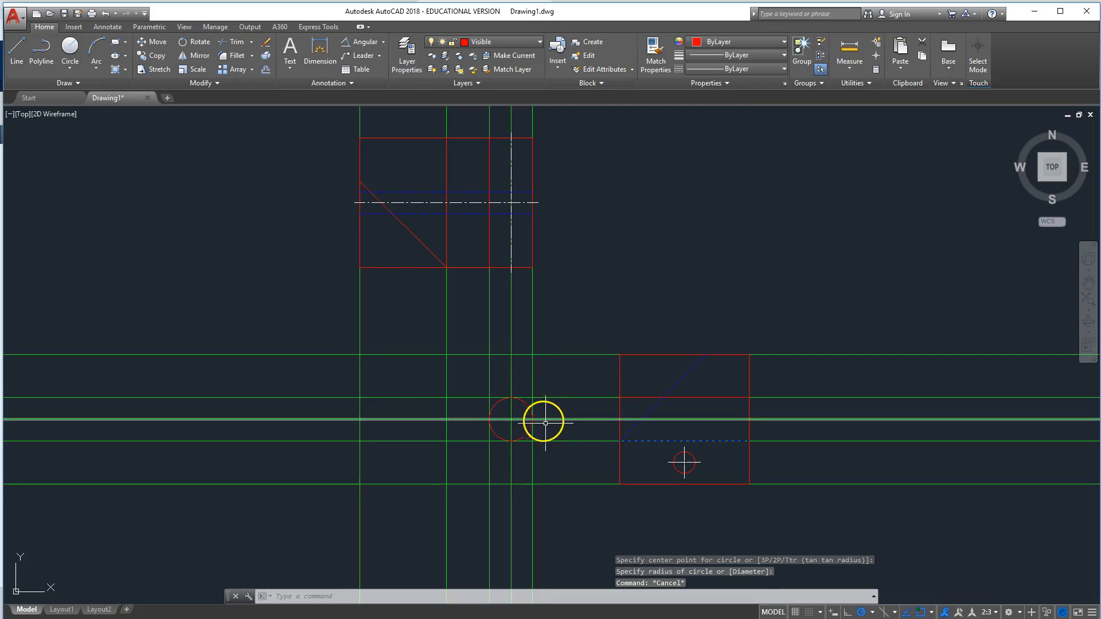
pyautogui.moveTo(532, 262)
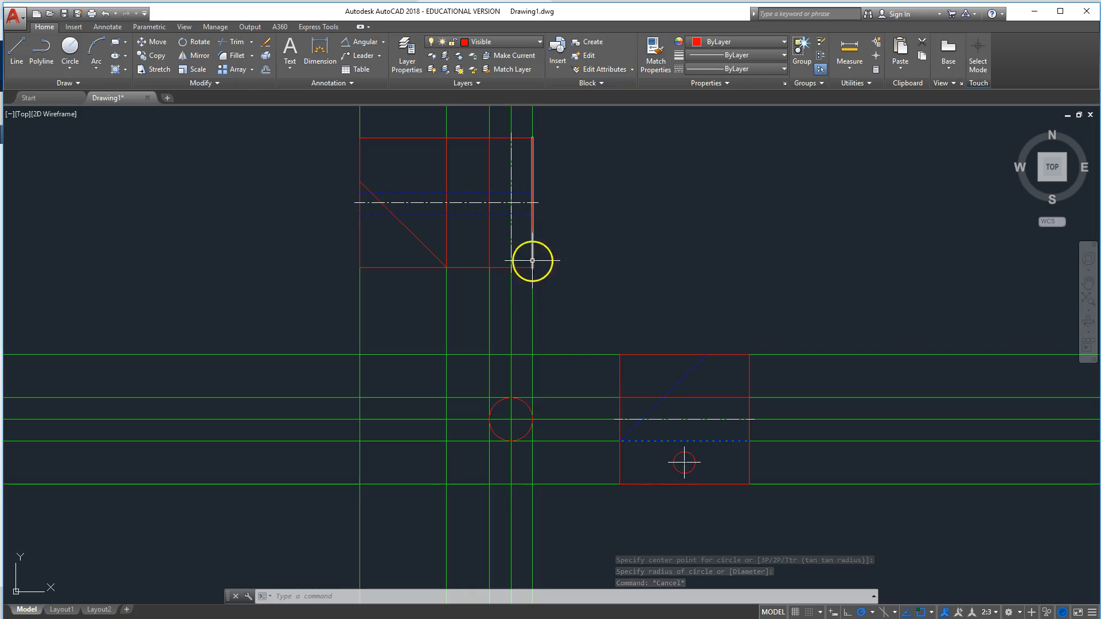
pyautogui.moveTo(366, 207)
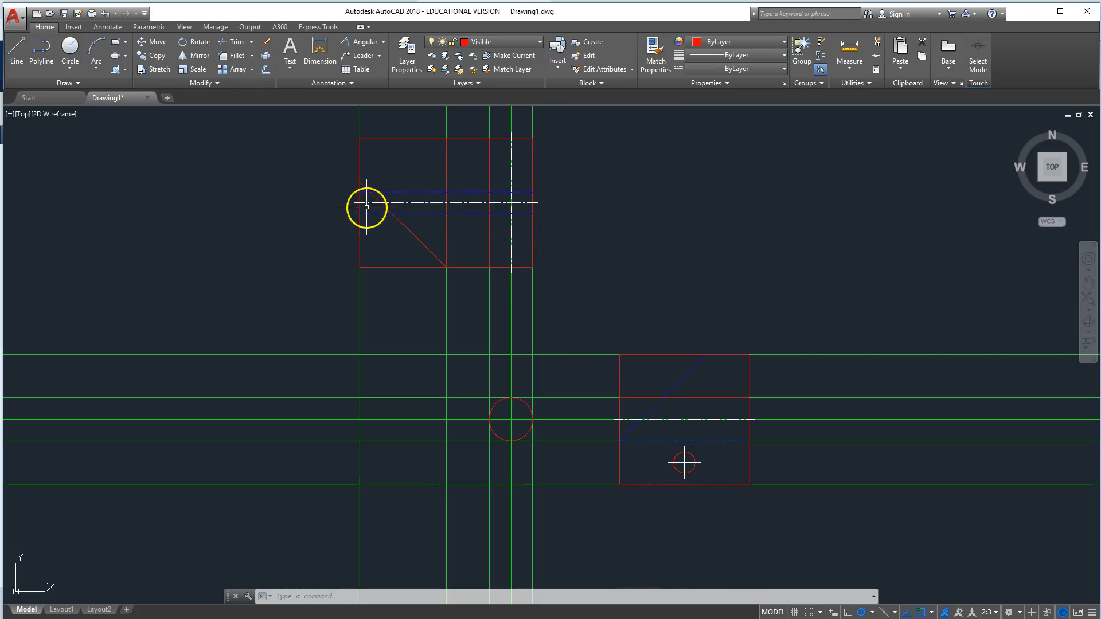
pyautogui.moveTo(467, 479)
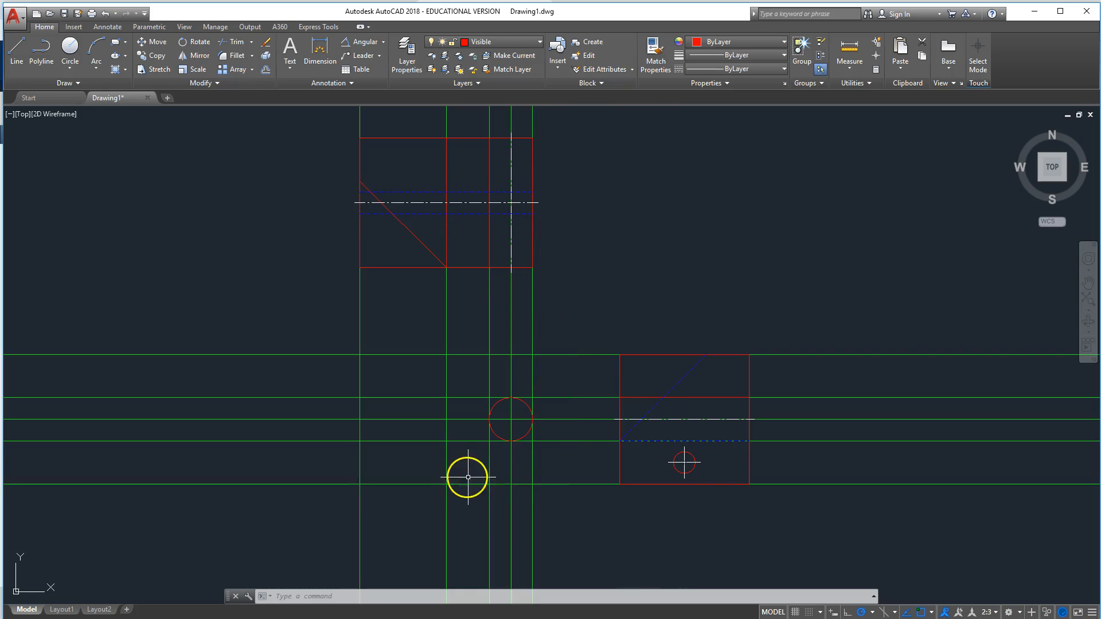
pyautogui.moveTo(426, 328)
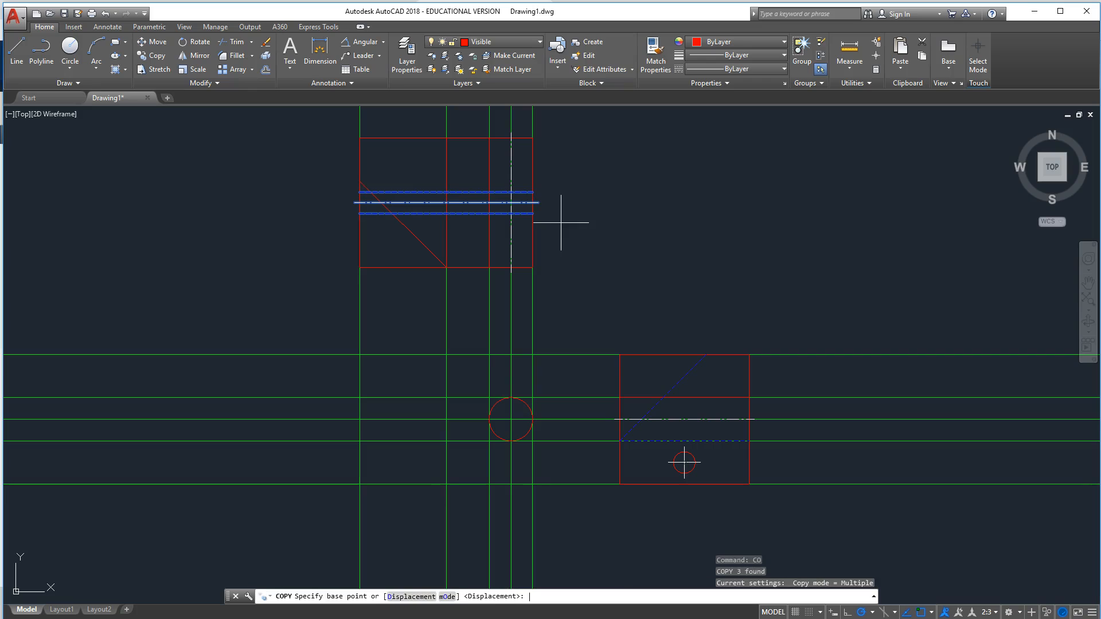
pyautogui.moveTo(532, 203)
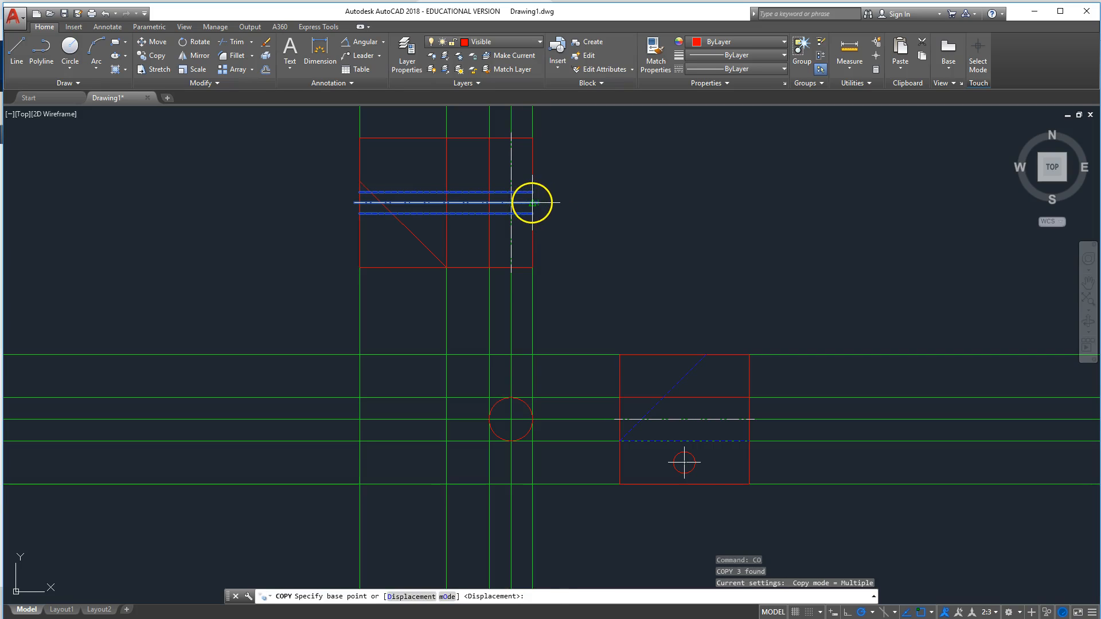
# Copy the centre and hidden lines from the centre line's end into the lower view.
pyautogui.click(532, 203)
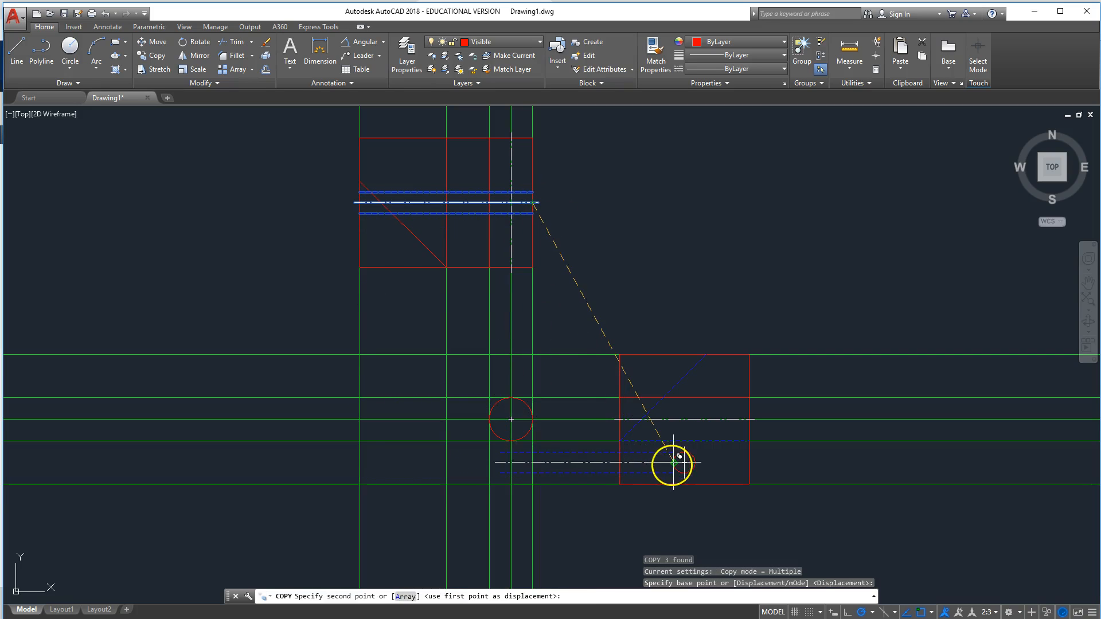
pyautogui.moveTo(530, 463)
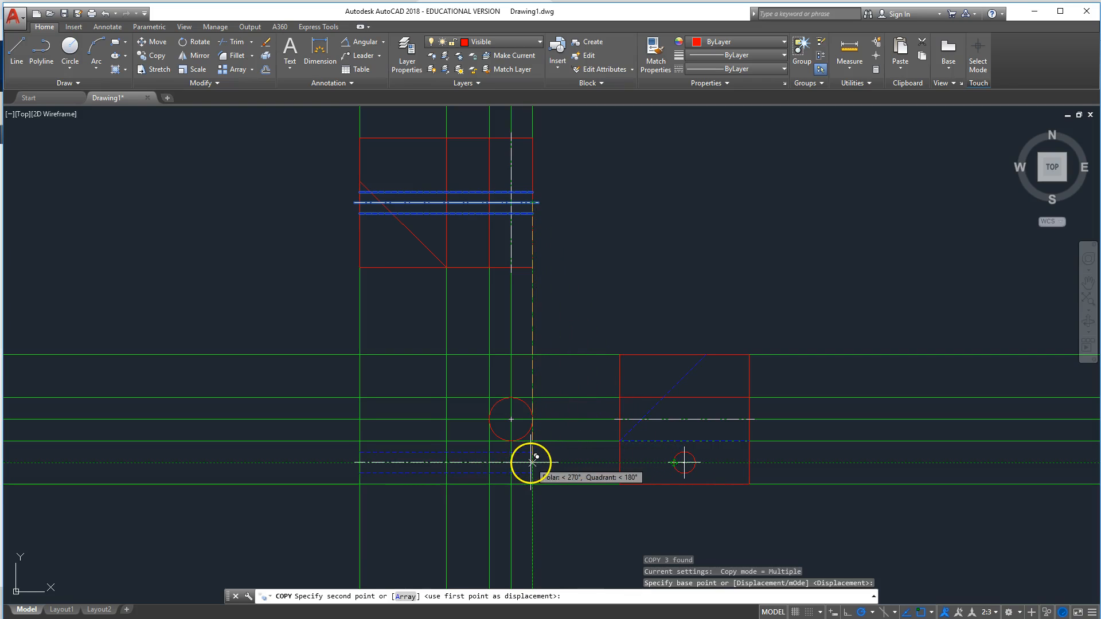
pyautogui.click(667, 466)
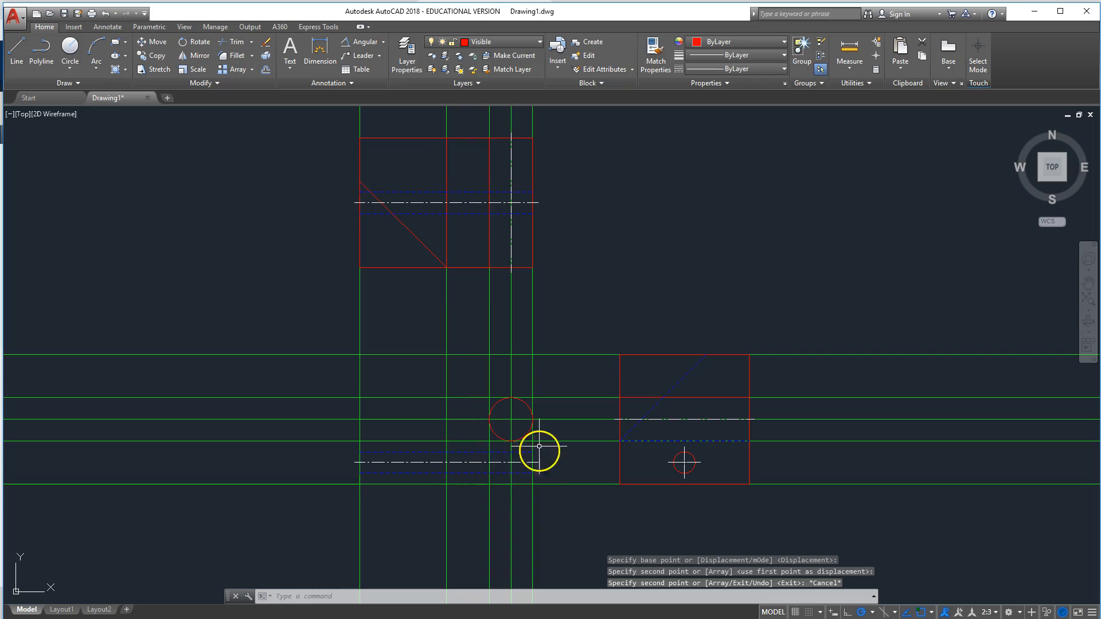
pyautogui.moveTo(534, 223)
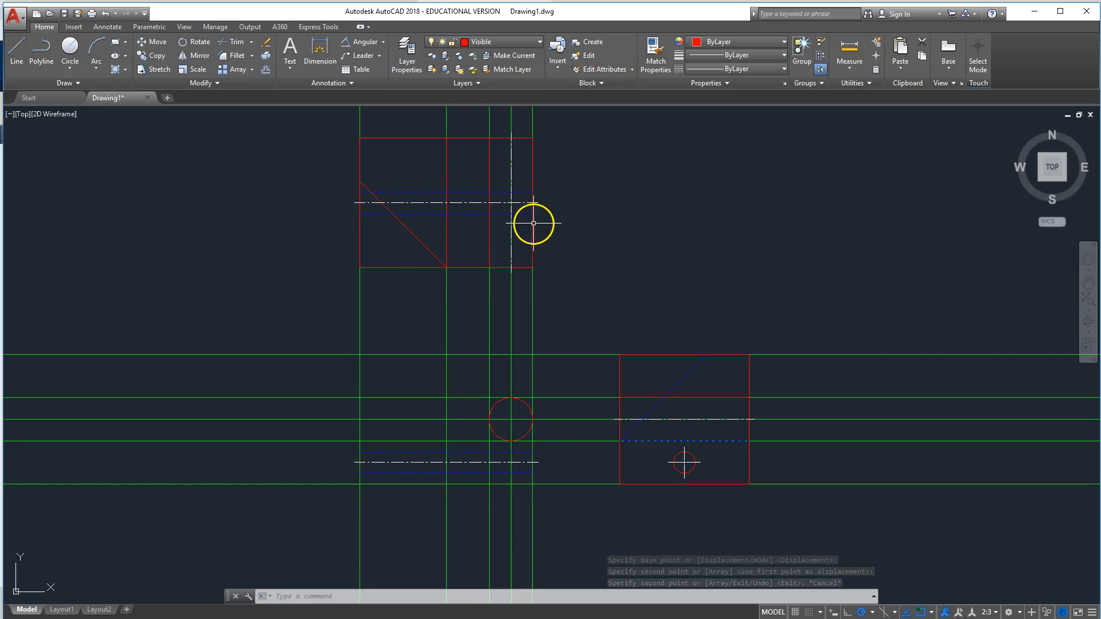
pyautogui.moveTo(287, 210)
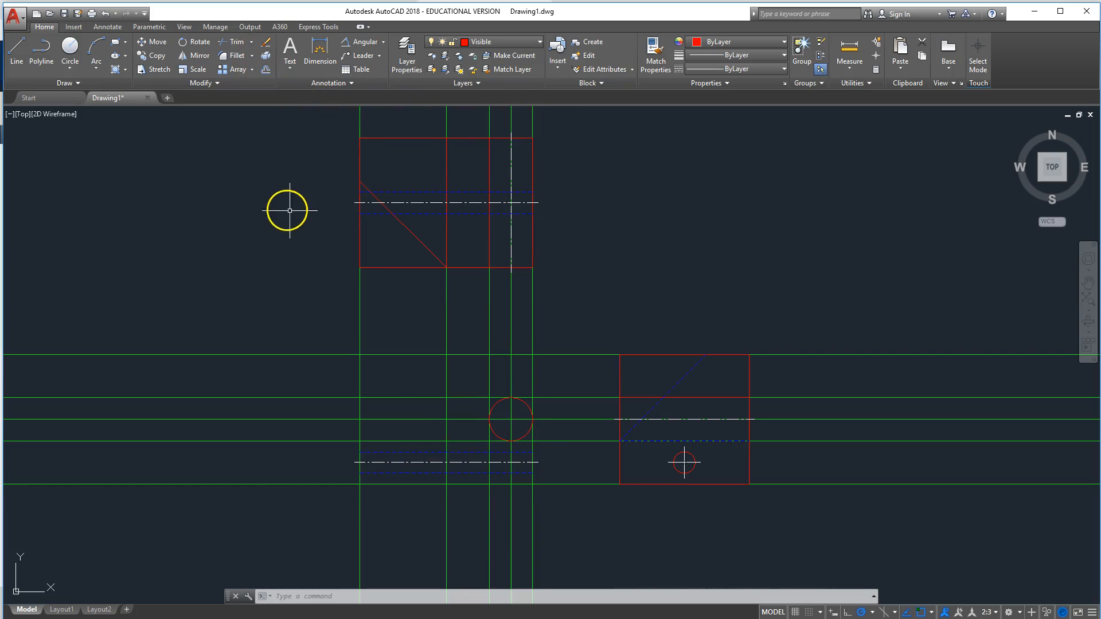
pyautogui.click(16, 55)
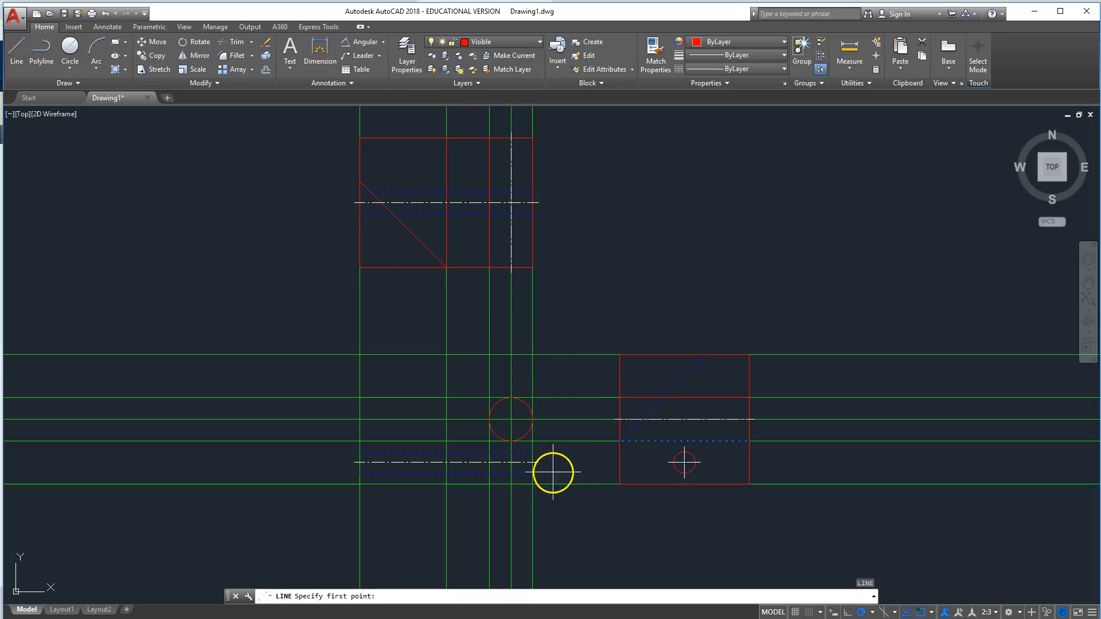
pyautogui.click(551, 473)
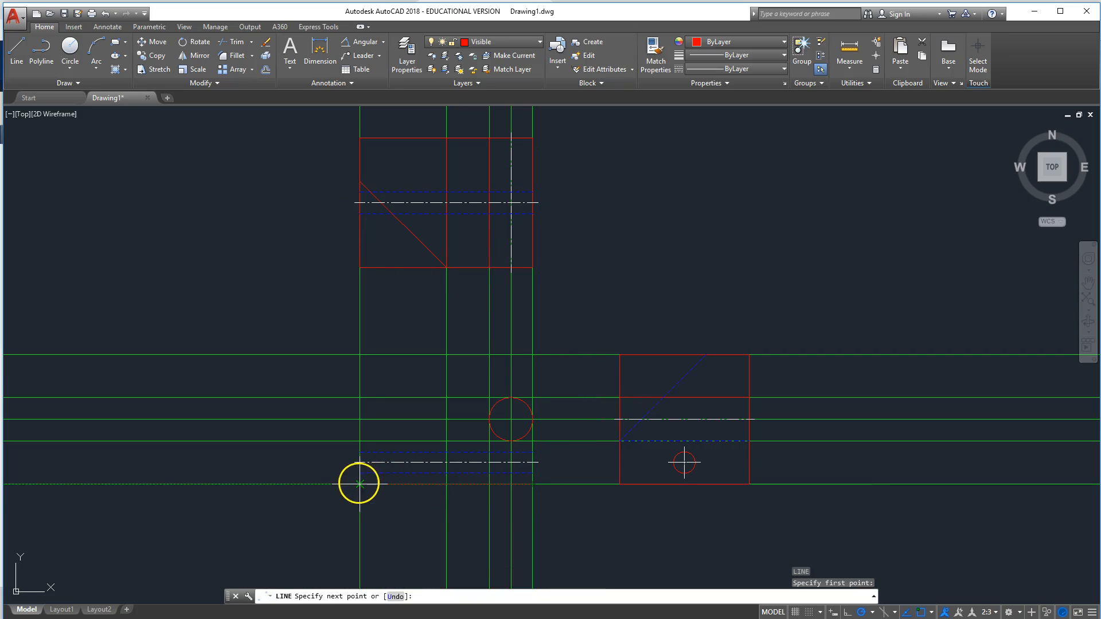
pyautogui.press('Escape')
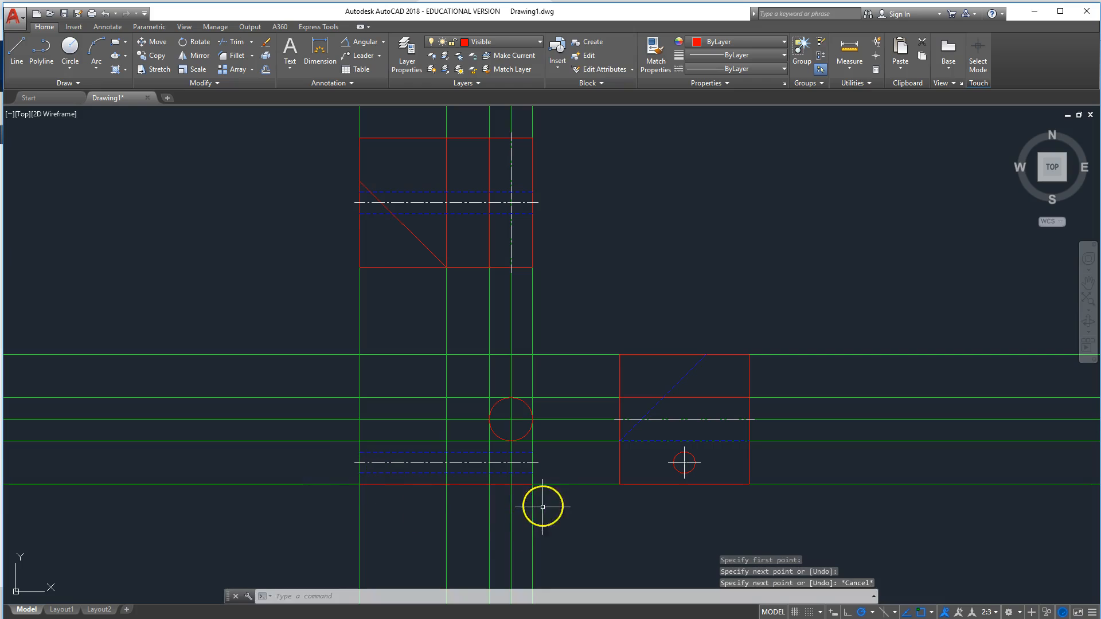
pyautogui.moveTo(701, 399)
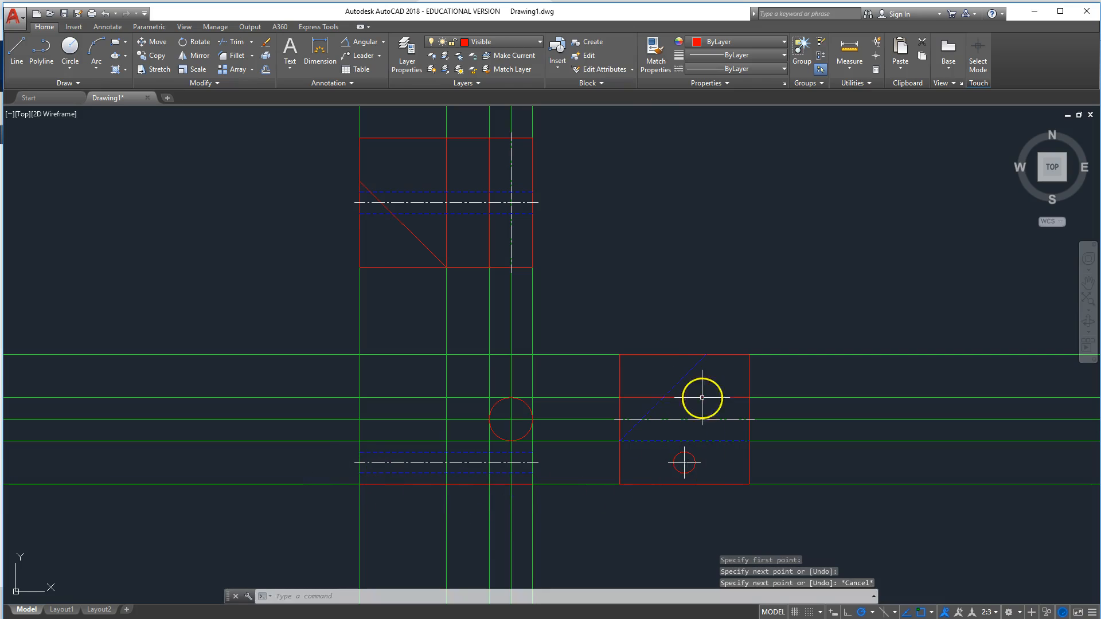
pyautogui.moveTo(692, 384)
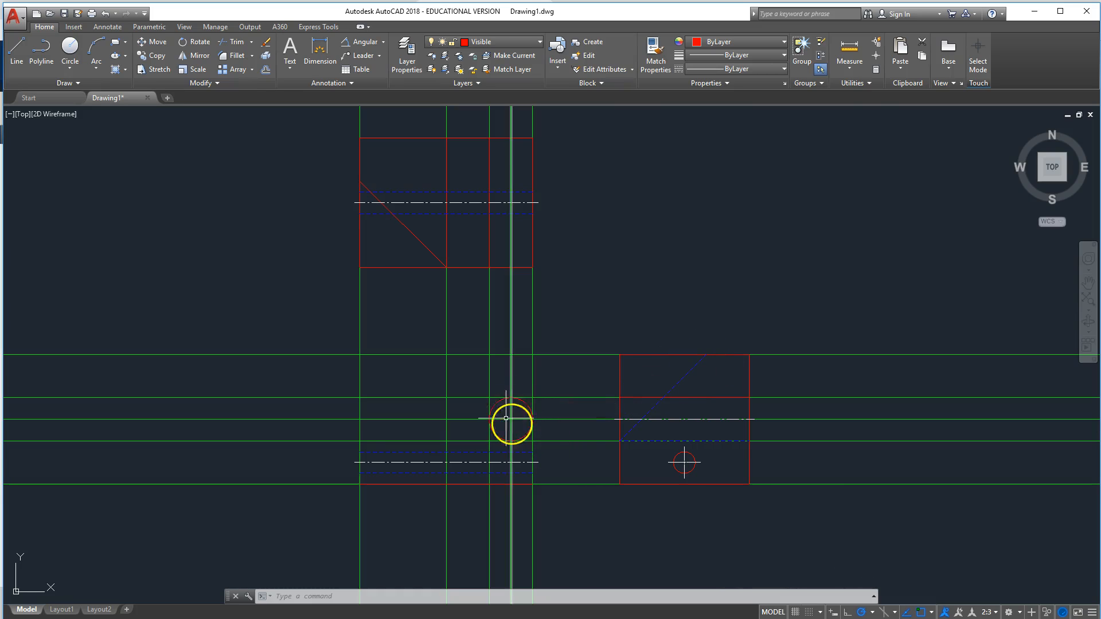
pyautogui.moveTo(365, 369)
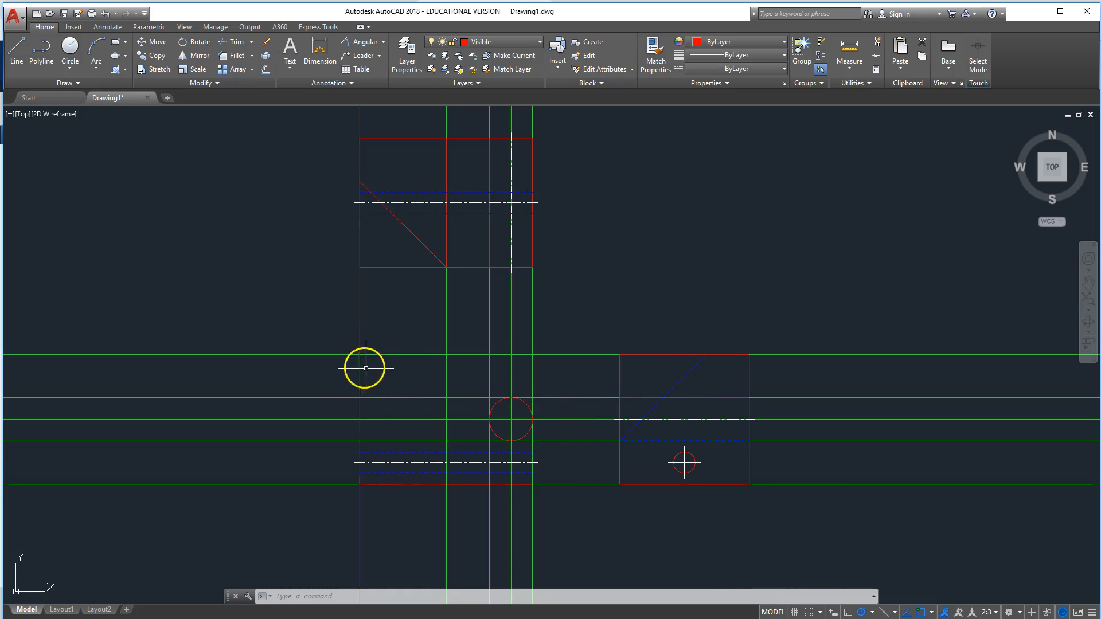
pyautogui.moveTo(393, 357)
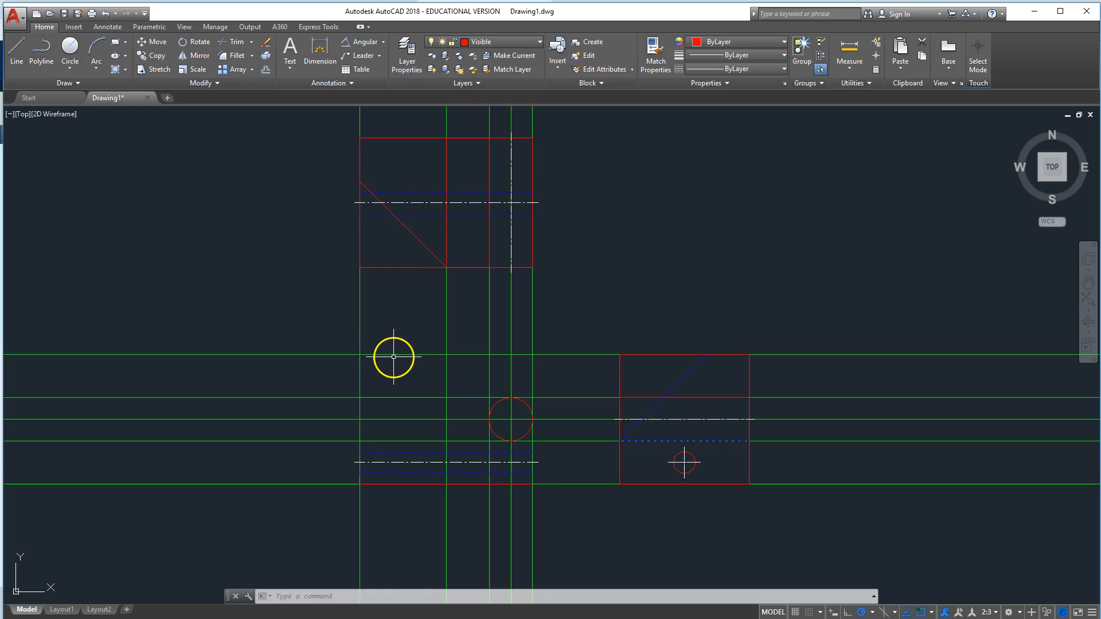
pyautogui.moveTo(513, 391)
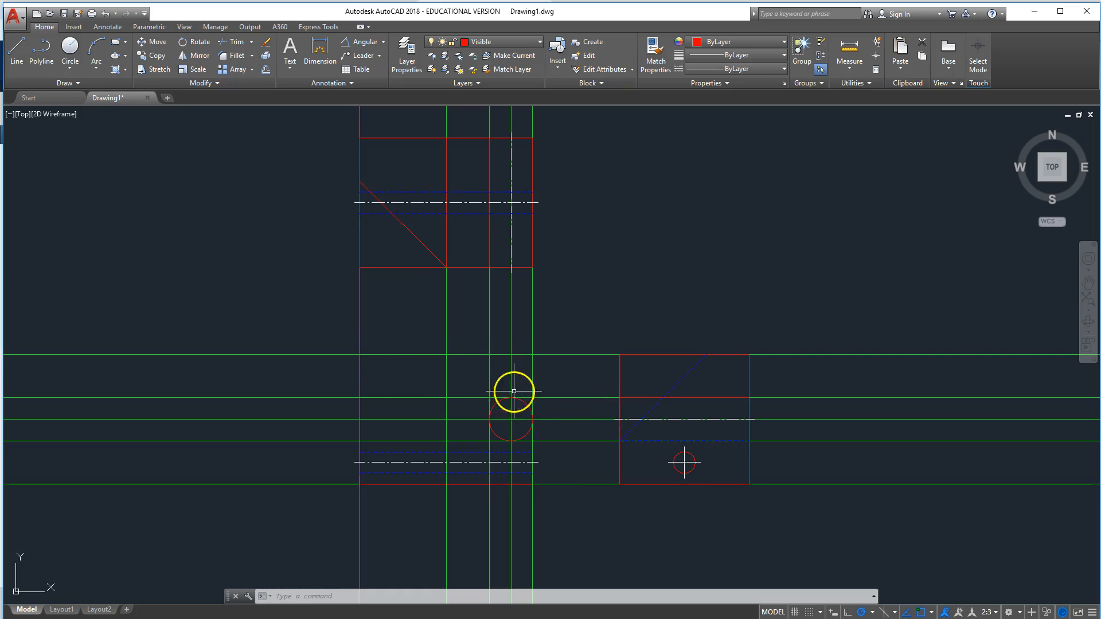
pyautogui.moveTo(658, 397)
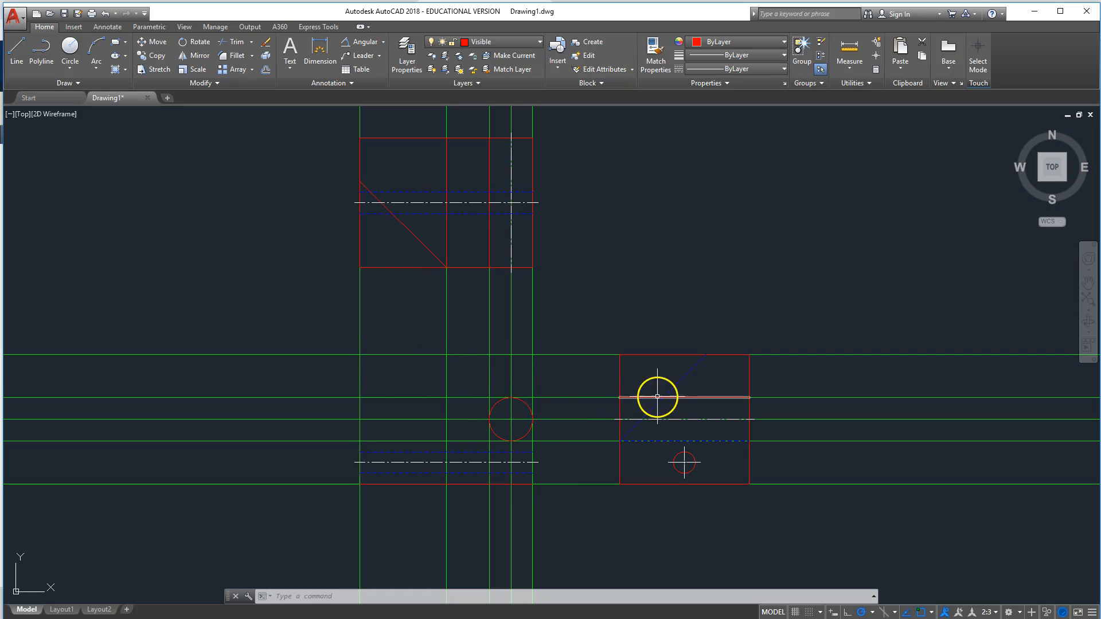
pyautogui.moveTo(562, 418)
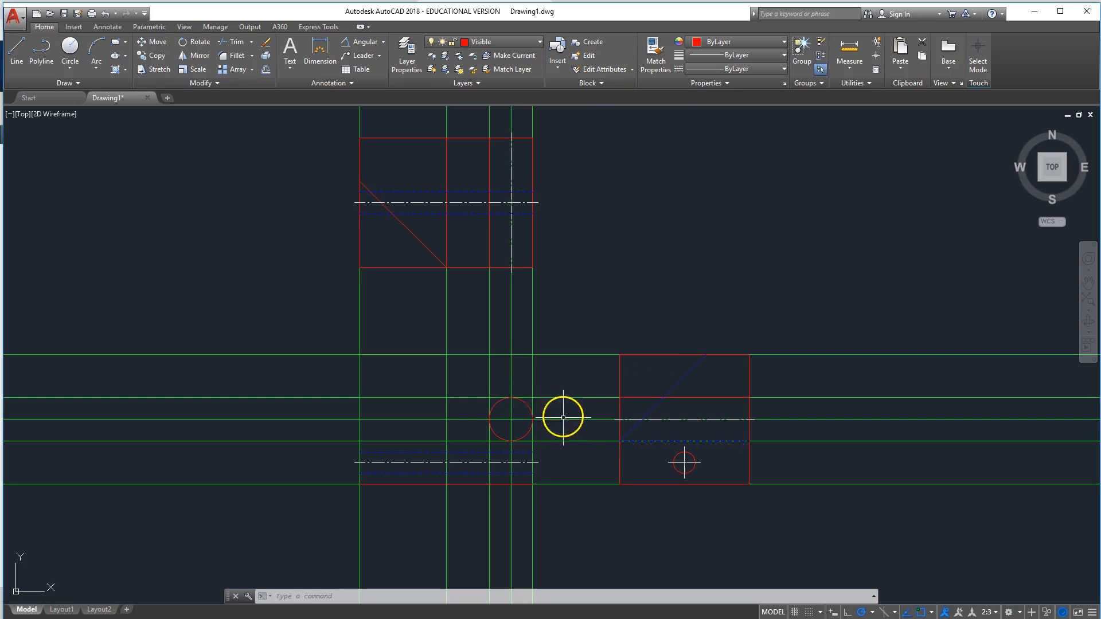
pyautogui.moveTo(730, 447)
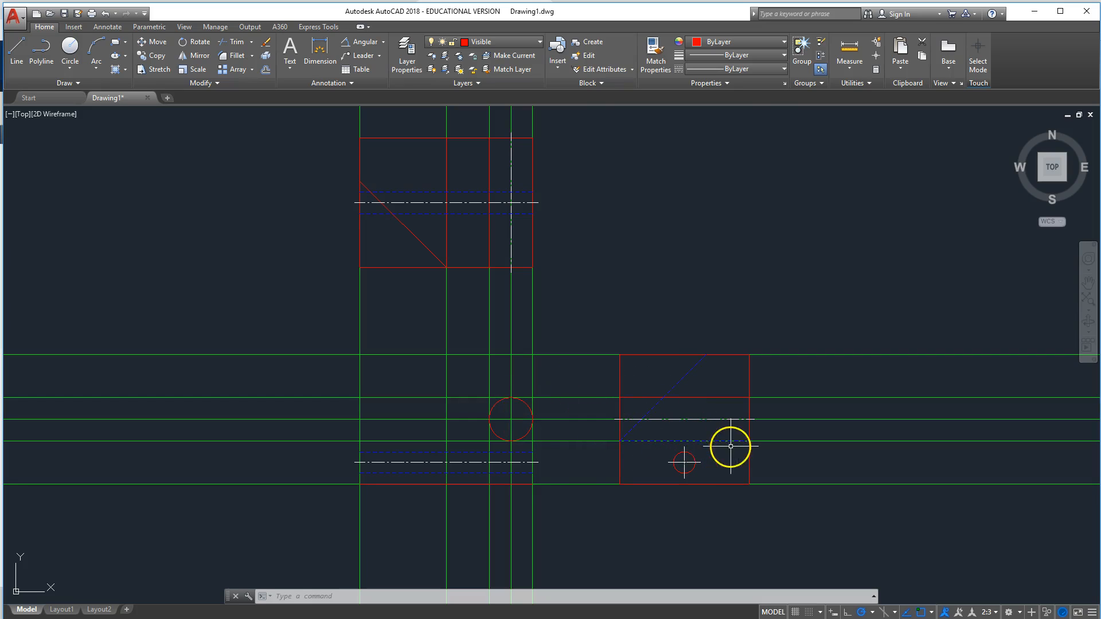
pyautogui.moveTo(448, 440)
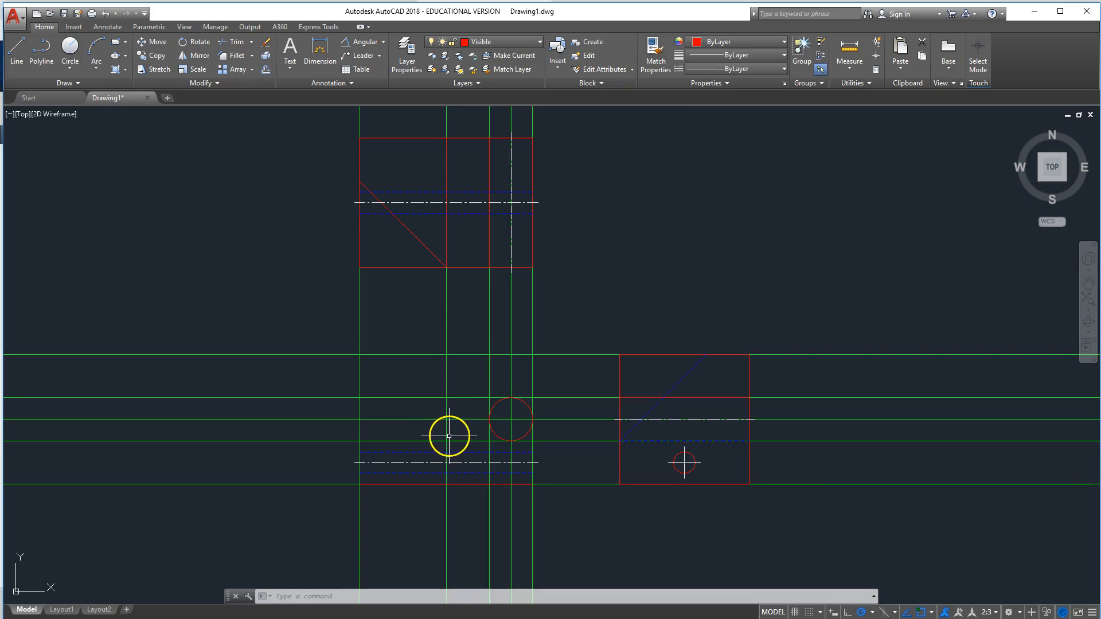
pyautogui.moveTo(437, 437)
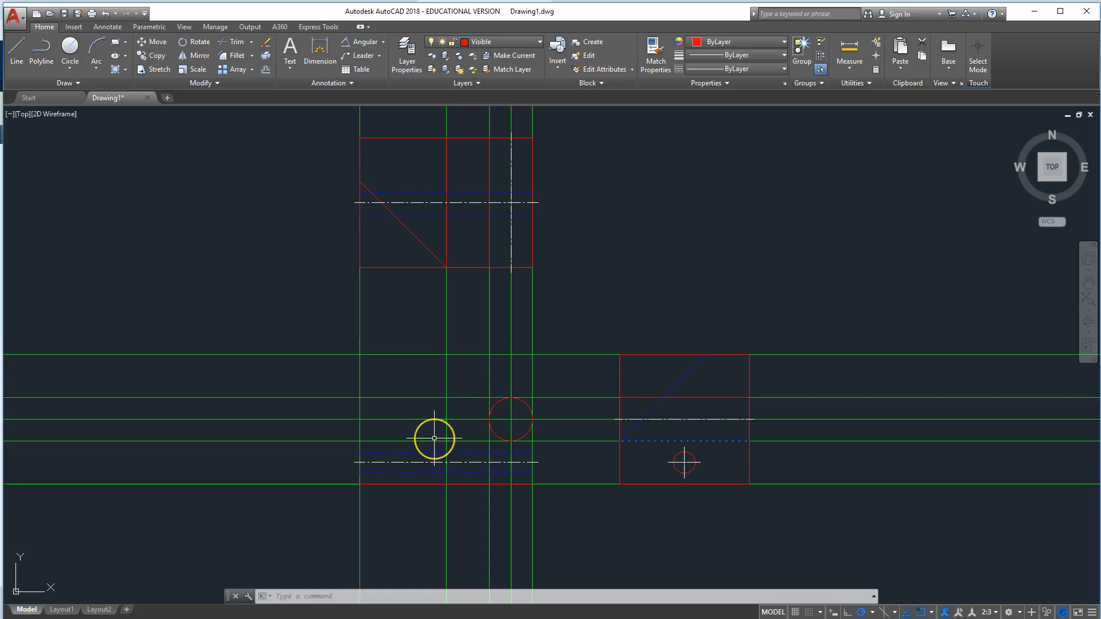
pyautogui.moveTo(487, 284)
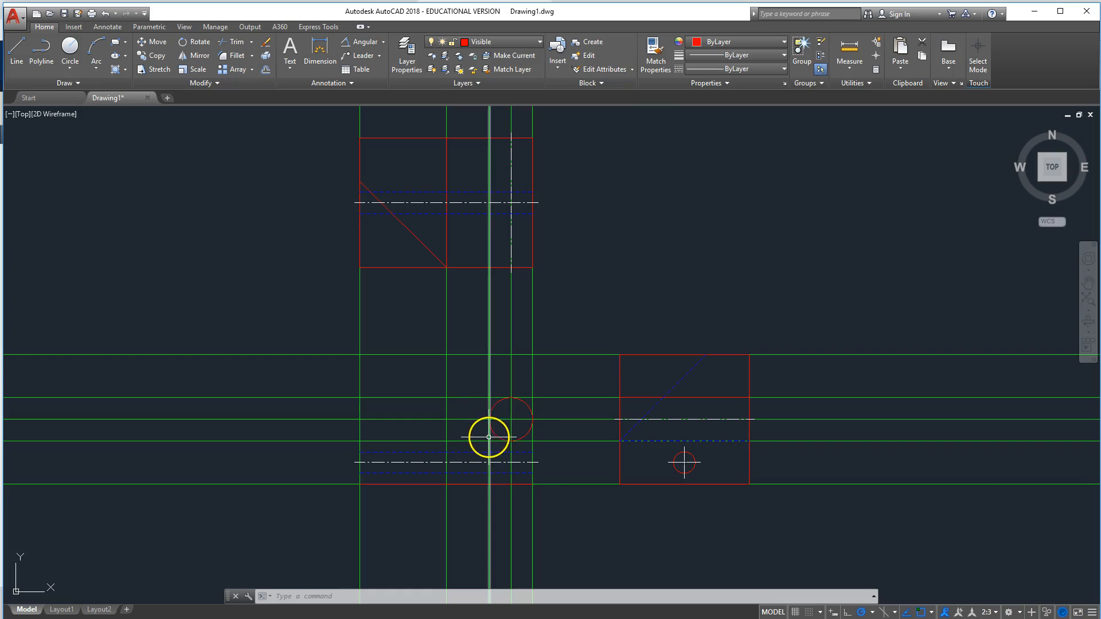
pyautogui.moveTo(294, 281)
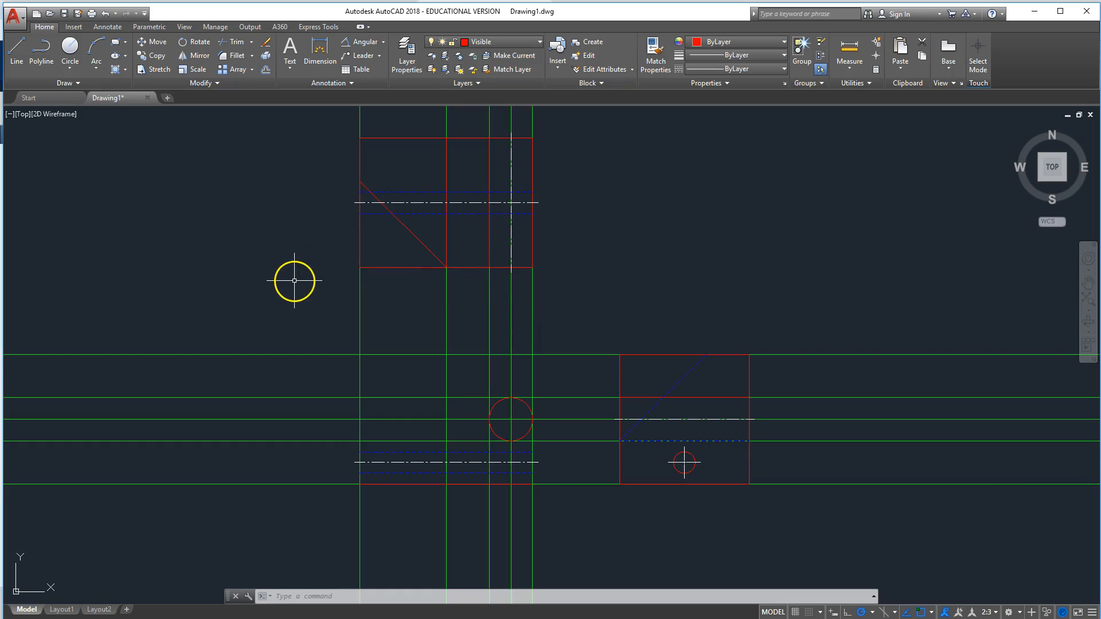
# Draw the lower-left view's visible outline lines around the circle along the construction lines.
pyautogui.click(15, 53)
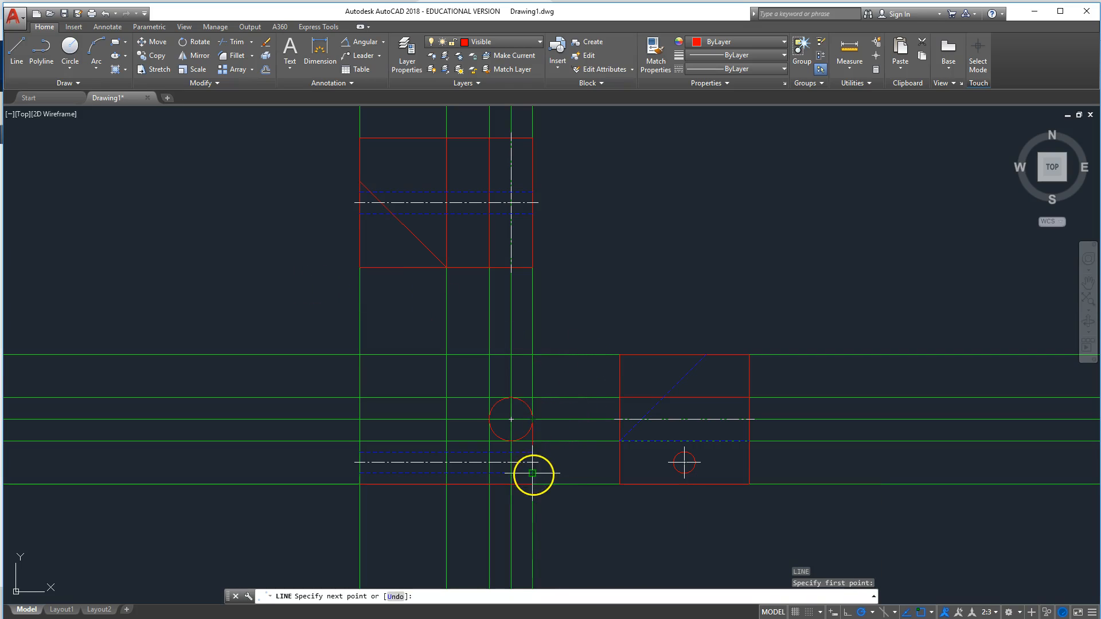
pyautogui.click(534, 474)
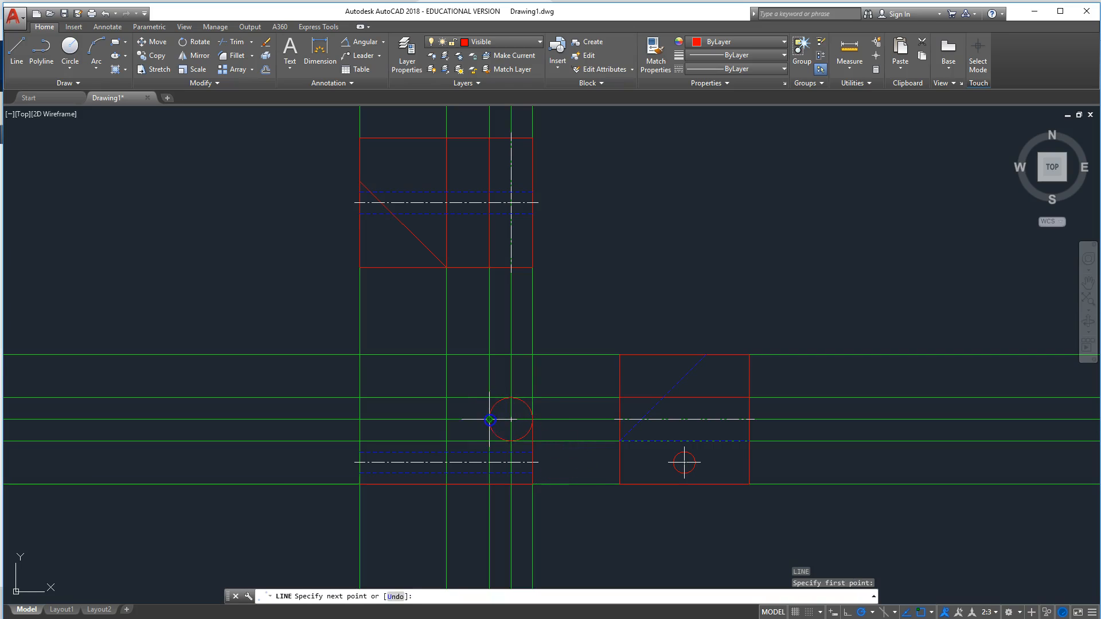
pyautogui.moveTo(491, 442)
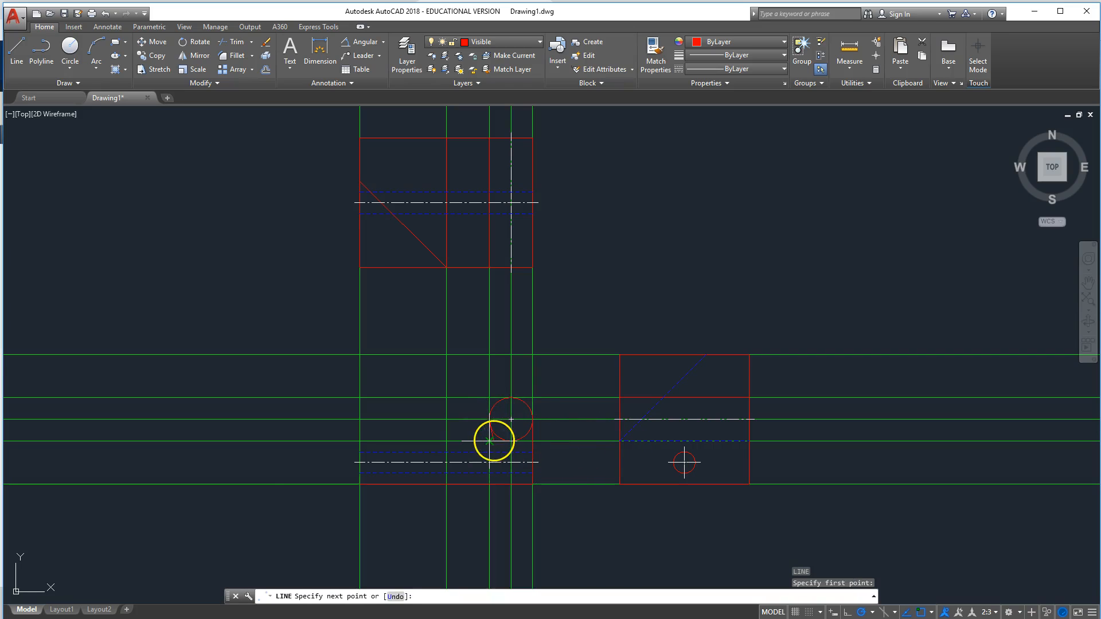
pyautogui.click(492, 442)
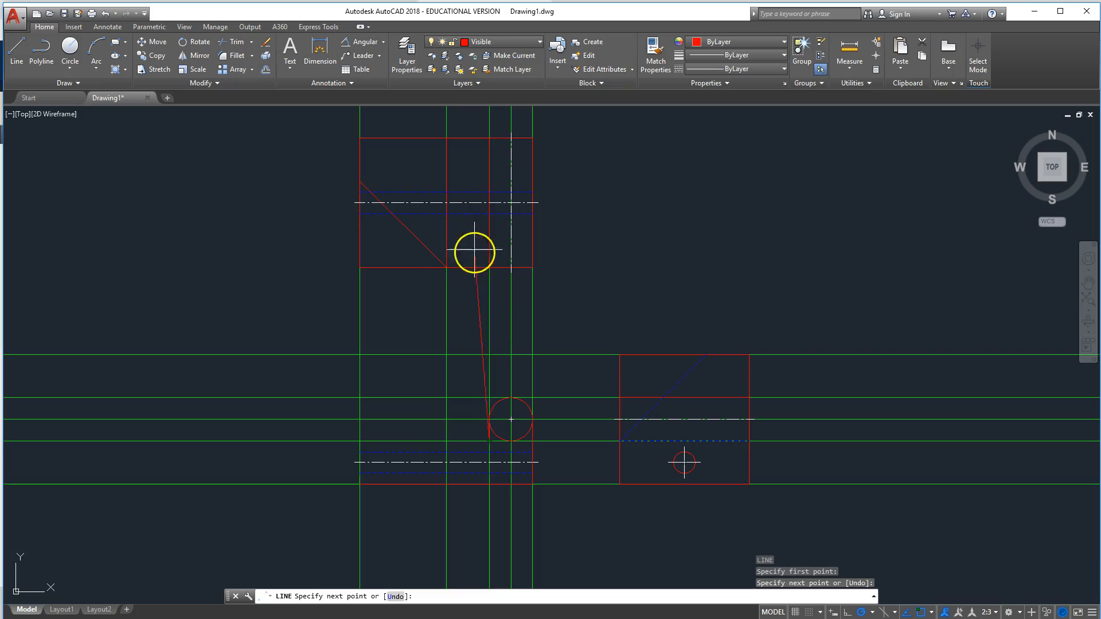
pyautogui.moveTo(448, 244)
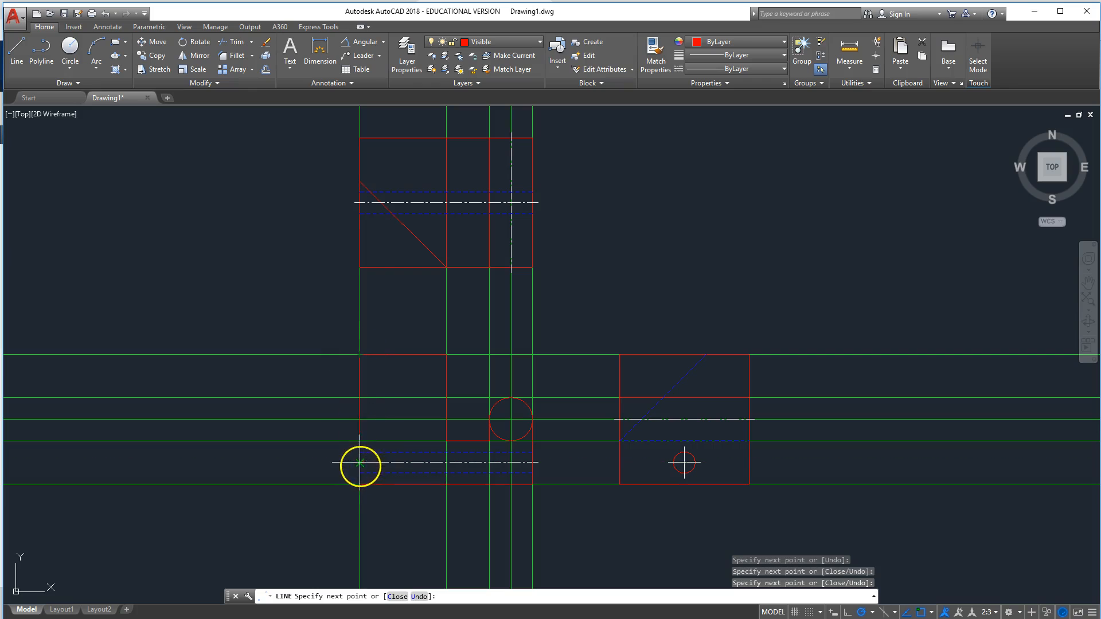
pyautogui.moveTo(542, 484)
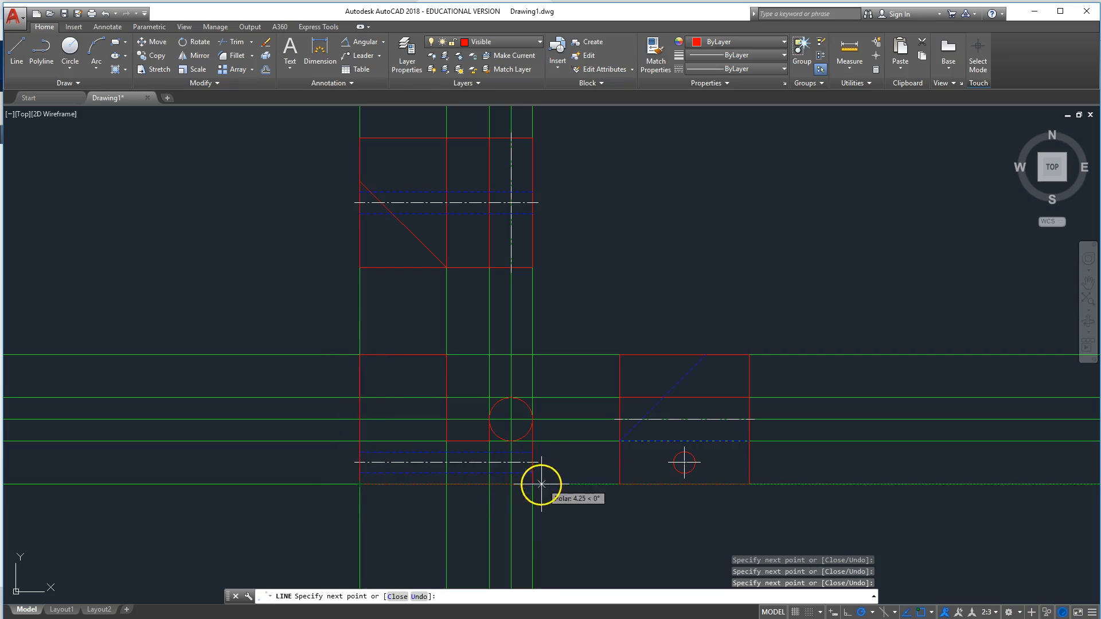
pyautogui.press('Escape')
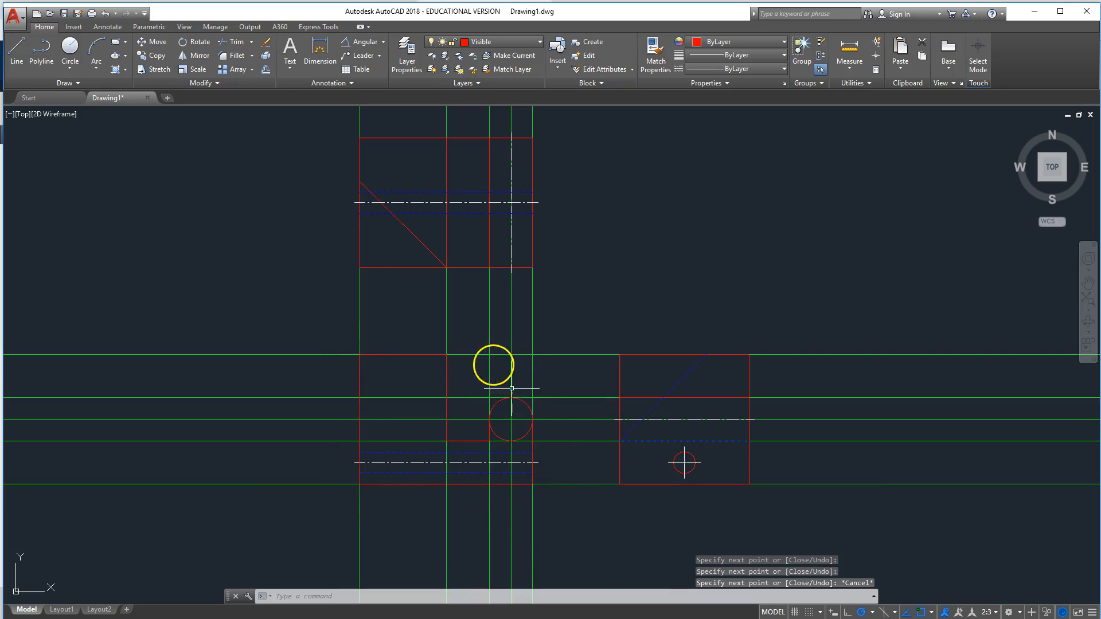
pyautogui.moveTo(560, 407)
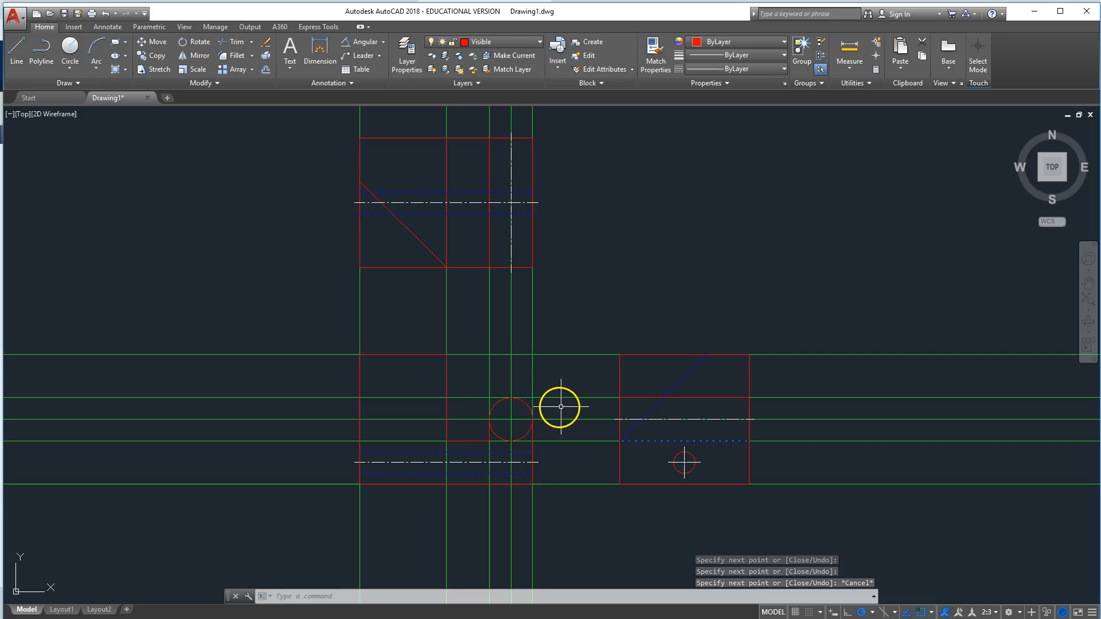
# Start TR to trim the lower-left view's circle.
pyautogui.write('tr')
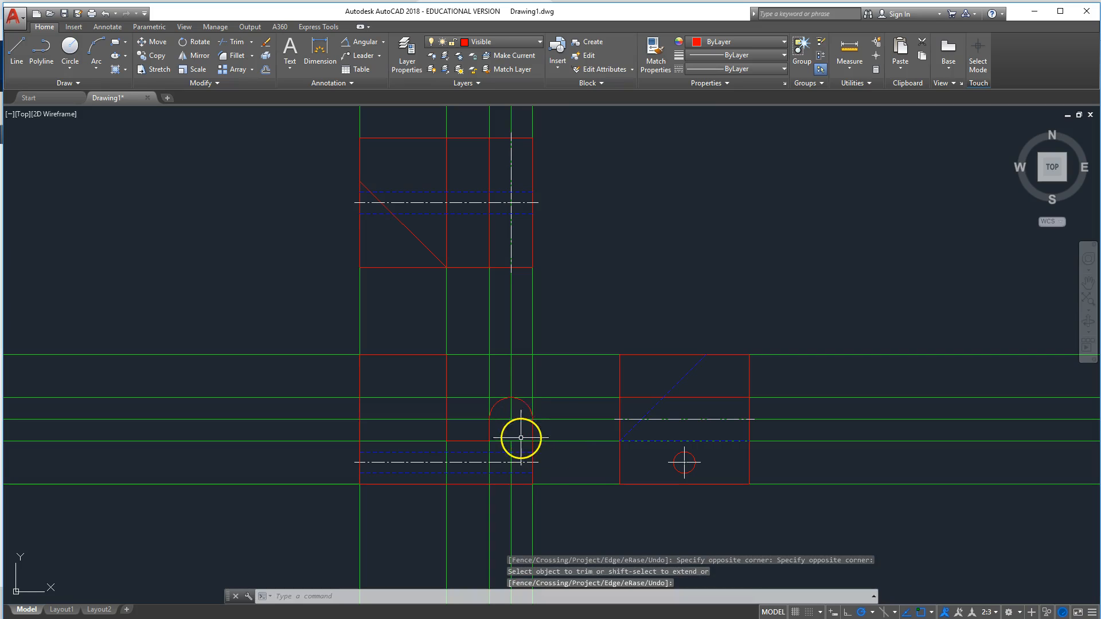
pyautogui.moveTo(542, 426)
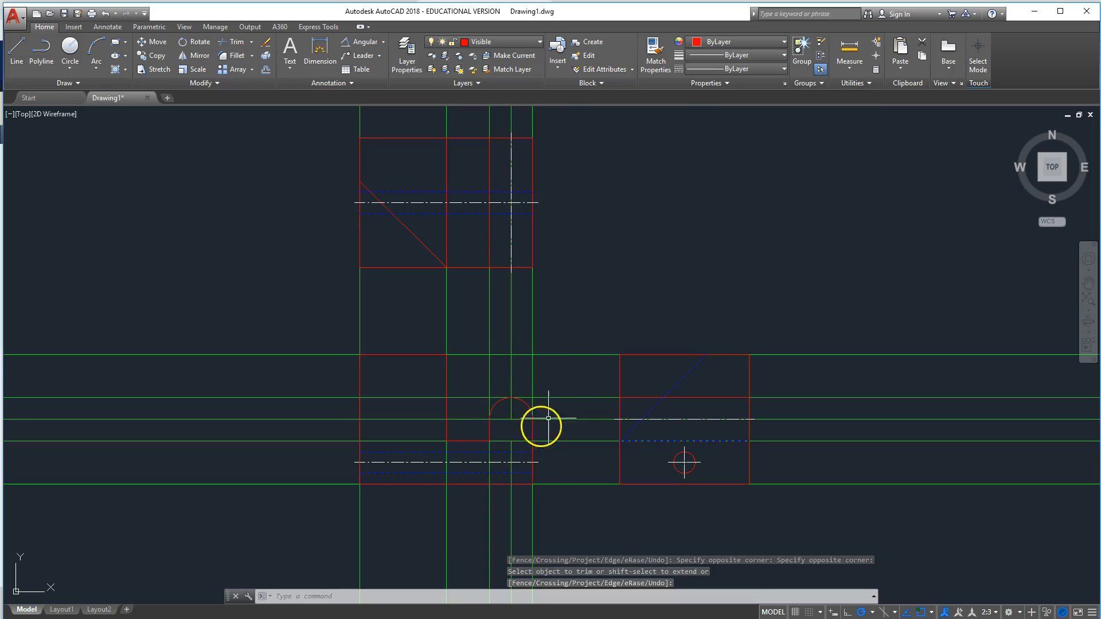
pyautogui.moveTo(351, 216)
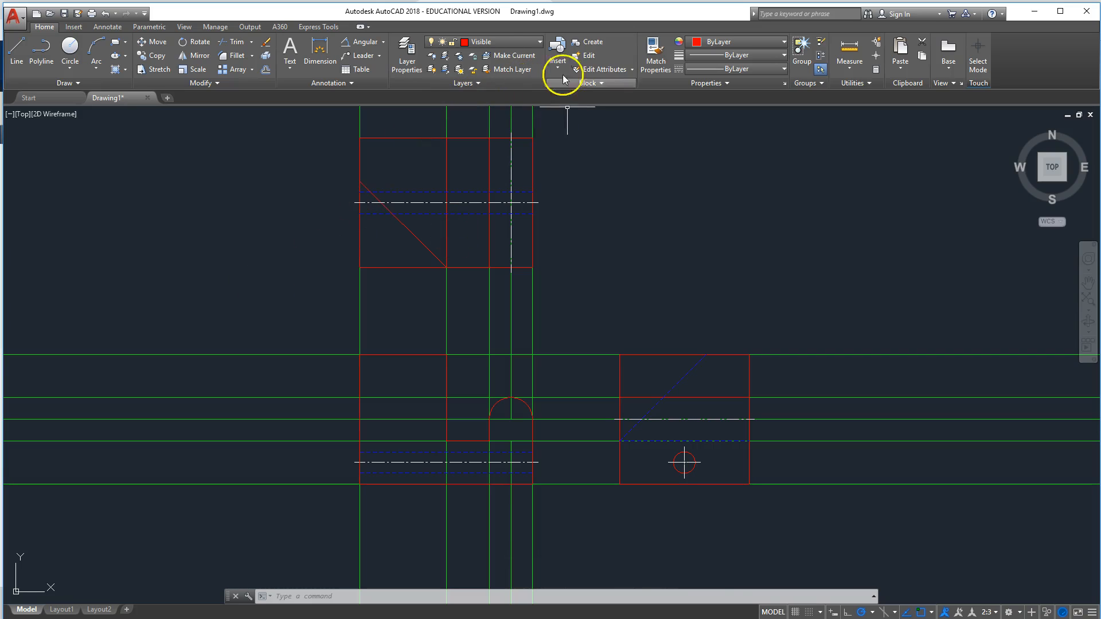
# Make Center the current layer and try a center mark, then cancel it.
pyautogui.click(537, 42)
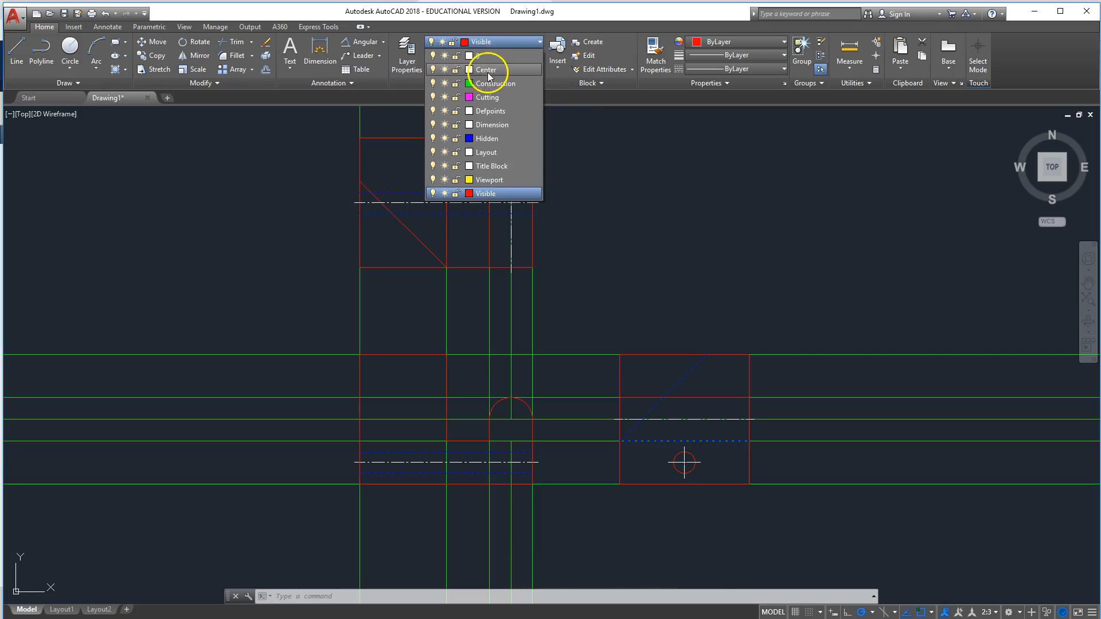
pyautogui.click(484, 69)
pyautogui.write('c')
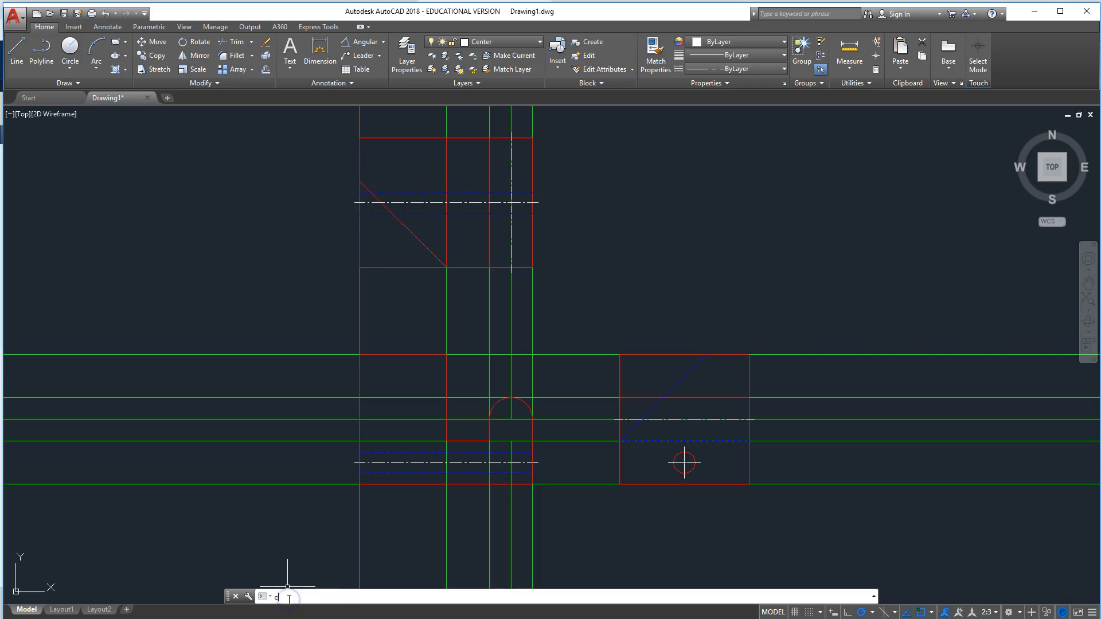
pyautogui.write('M')
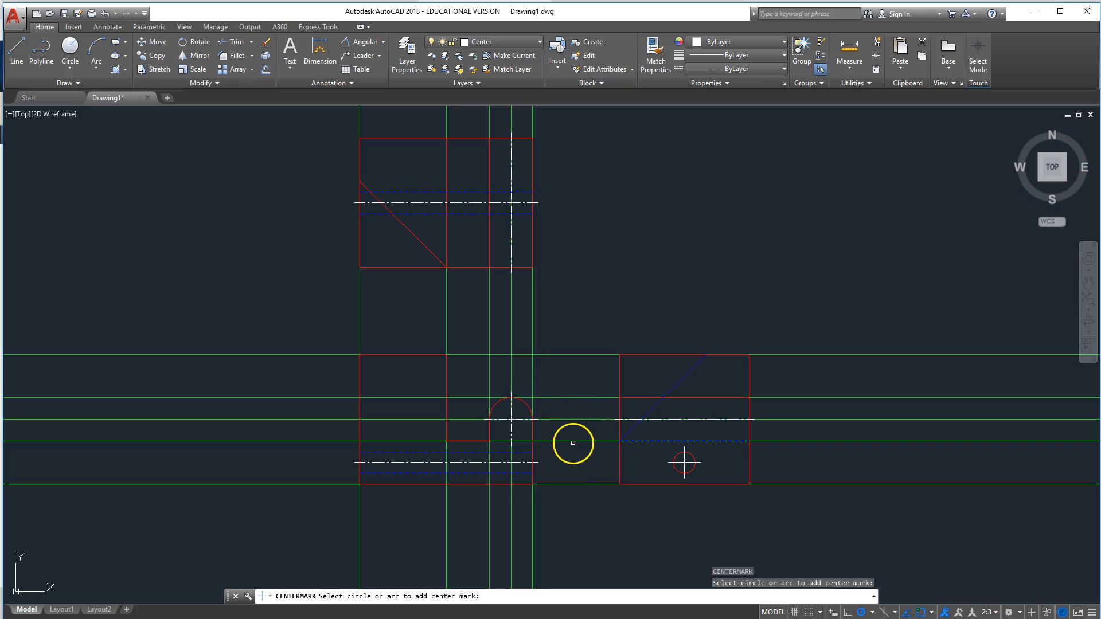
pyautogui.moveTo(660, 407)
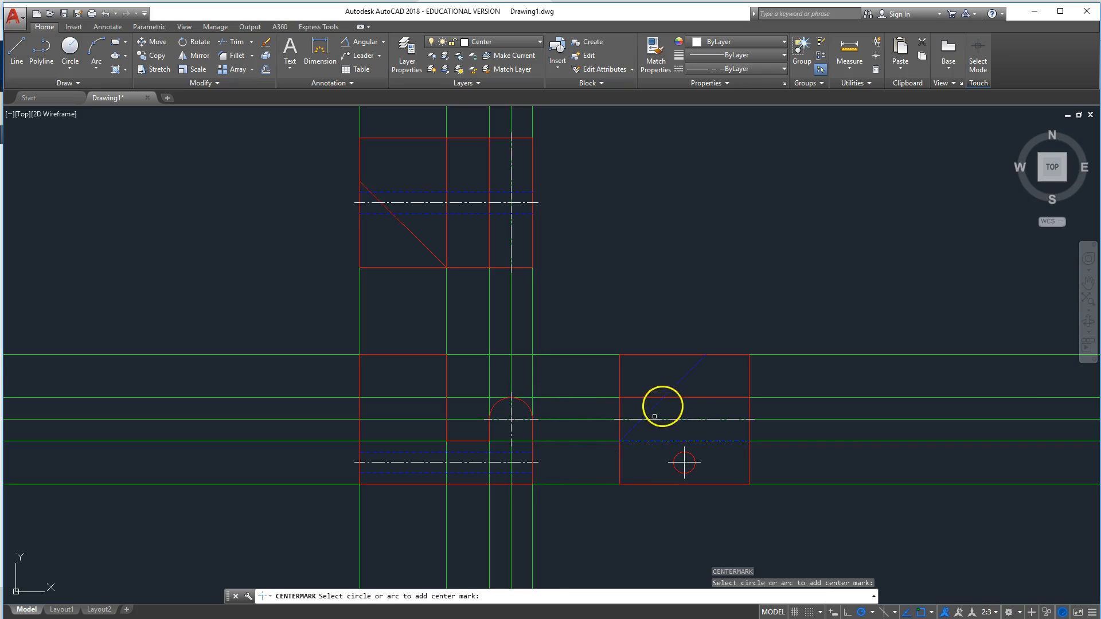
pyautogui.moveTo(474, 275)
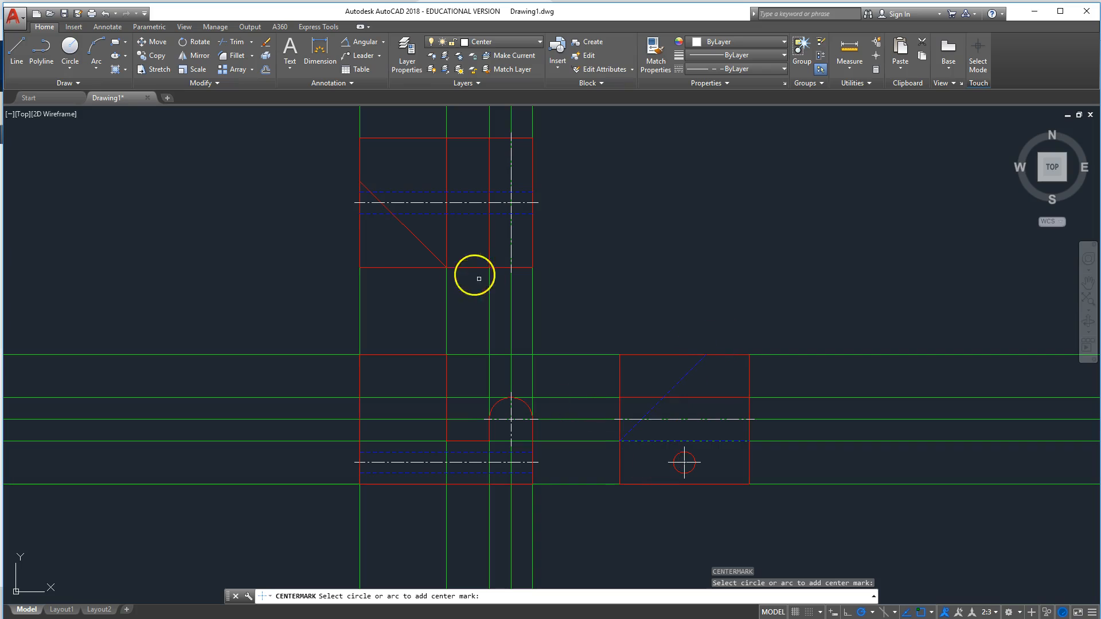
pyautogui.moveTo(619, 344)
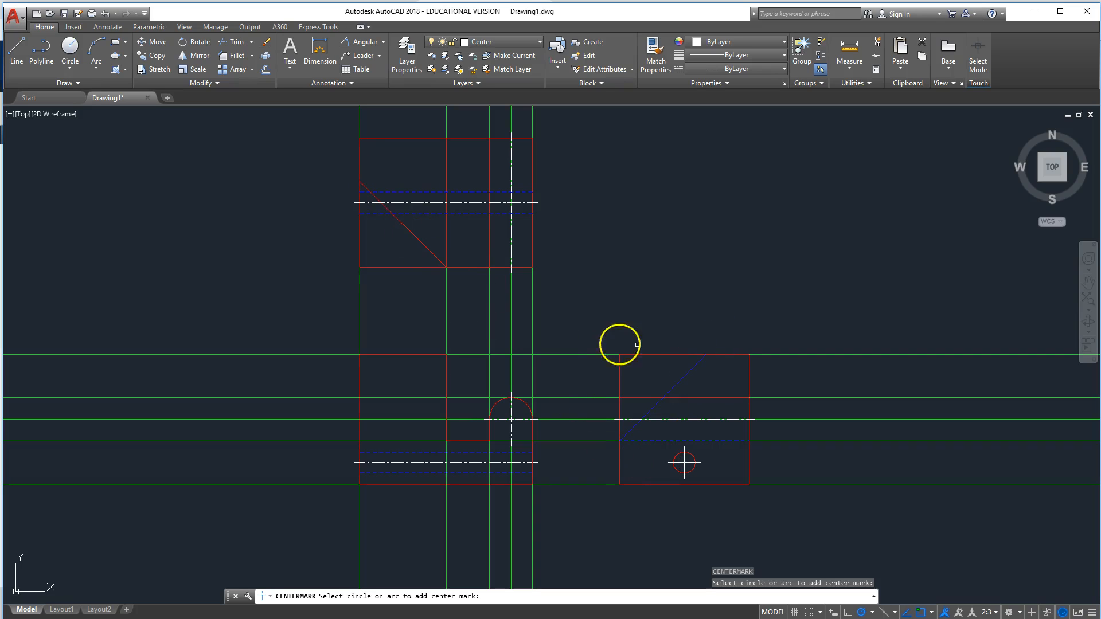
pyautogui.moveTo(693, 366)
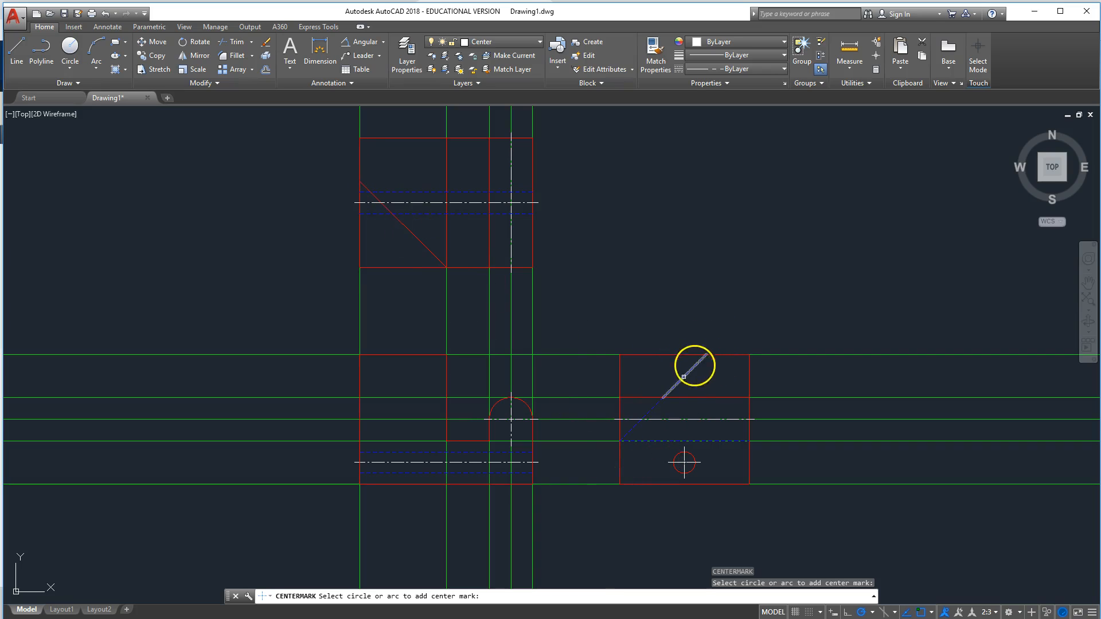
pyautogui.moveTo(451, 422)
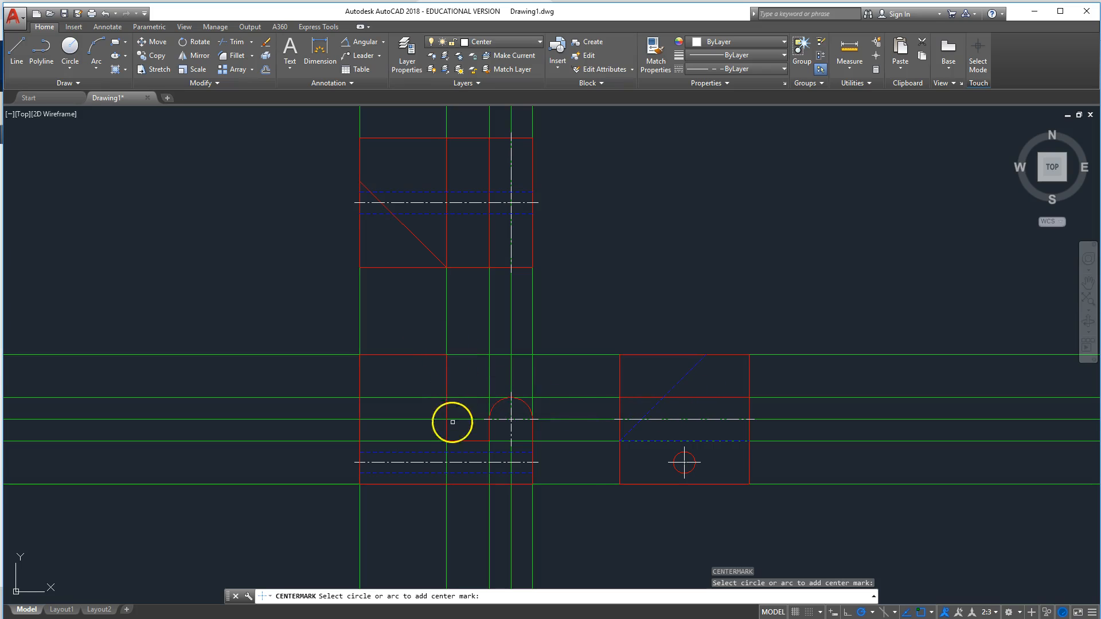
pyautogui.moveTo(395, 237)
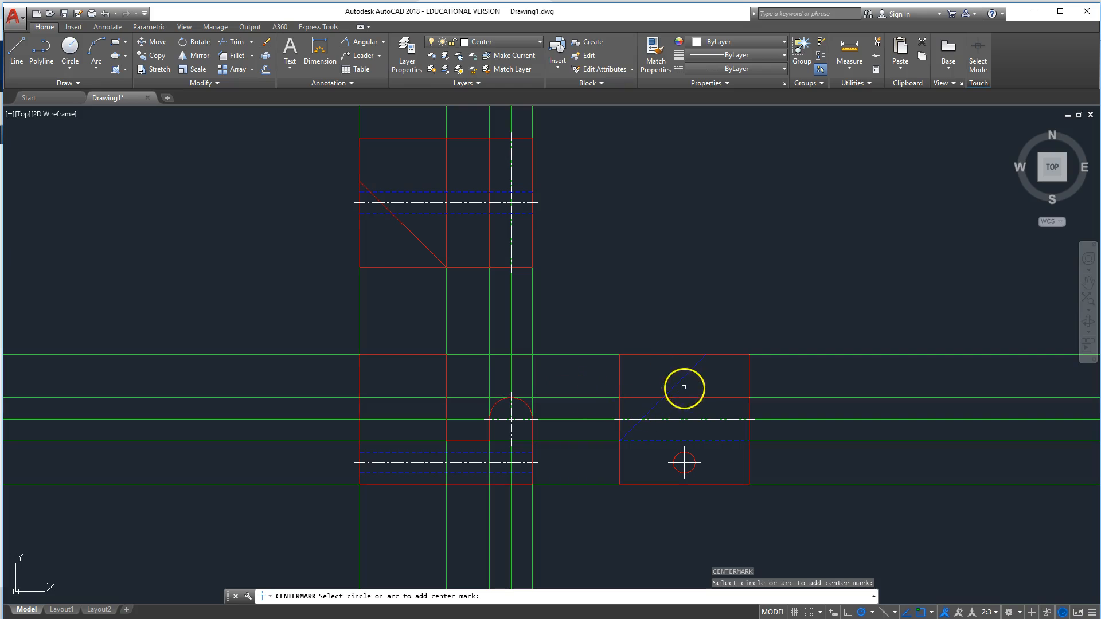
pyautogui.moveTo(394, 245)
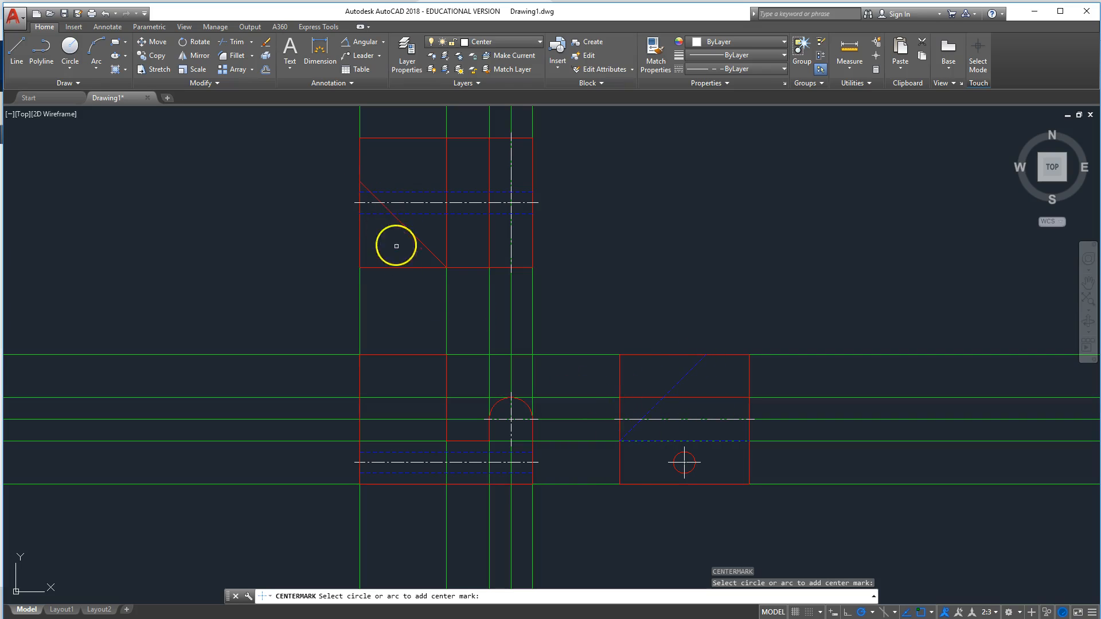
pyautogui.moveTo(227, 324)
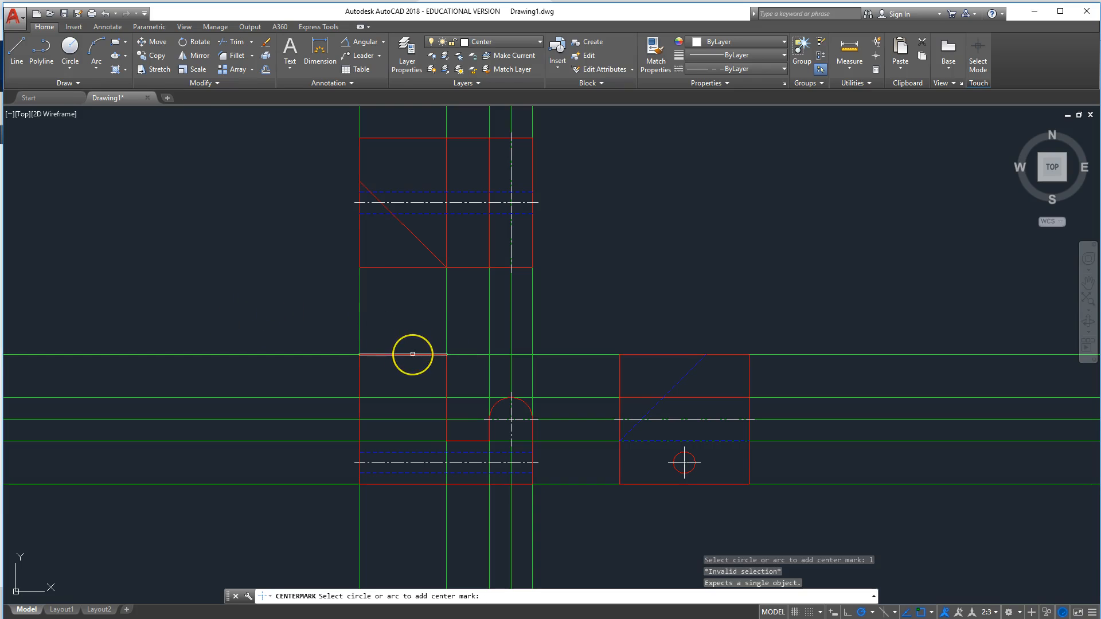
pyautogui.press('Escape')
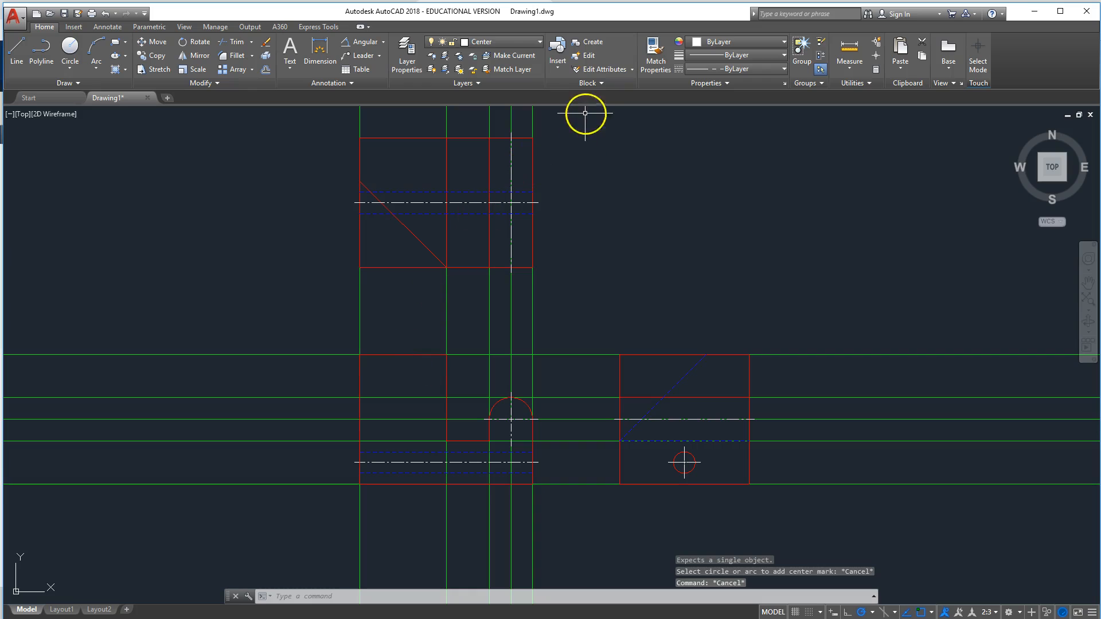
# On the Visible layer, end the slanted line at the front view's lower-left corner.
pyautogui.click(541, 41)
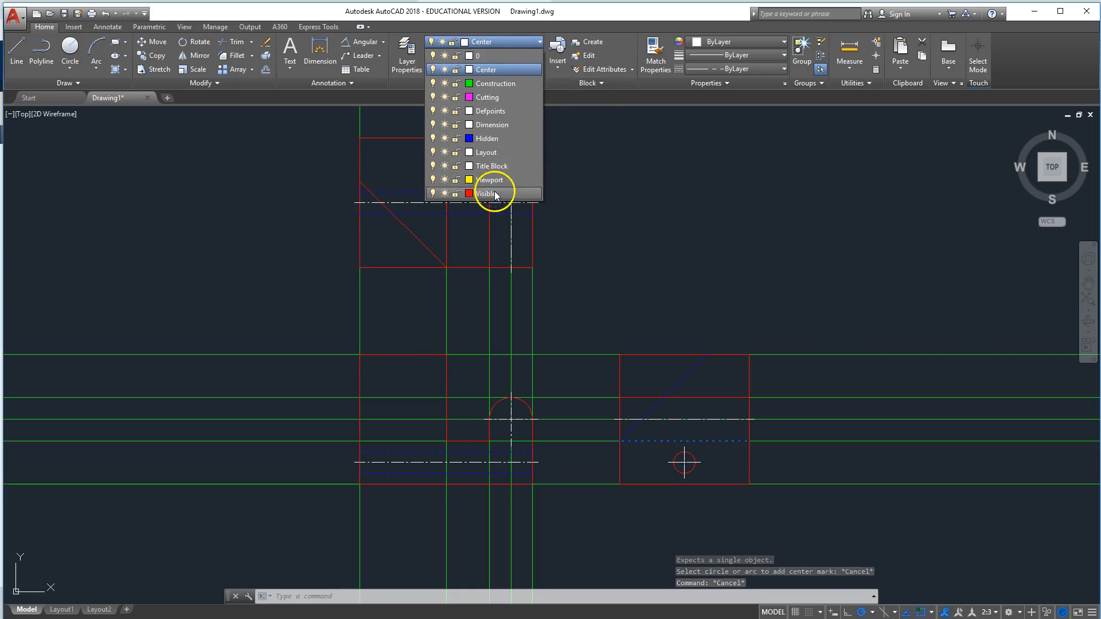
pyautogui.click(489, 194)
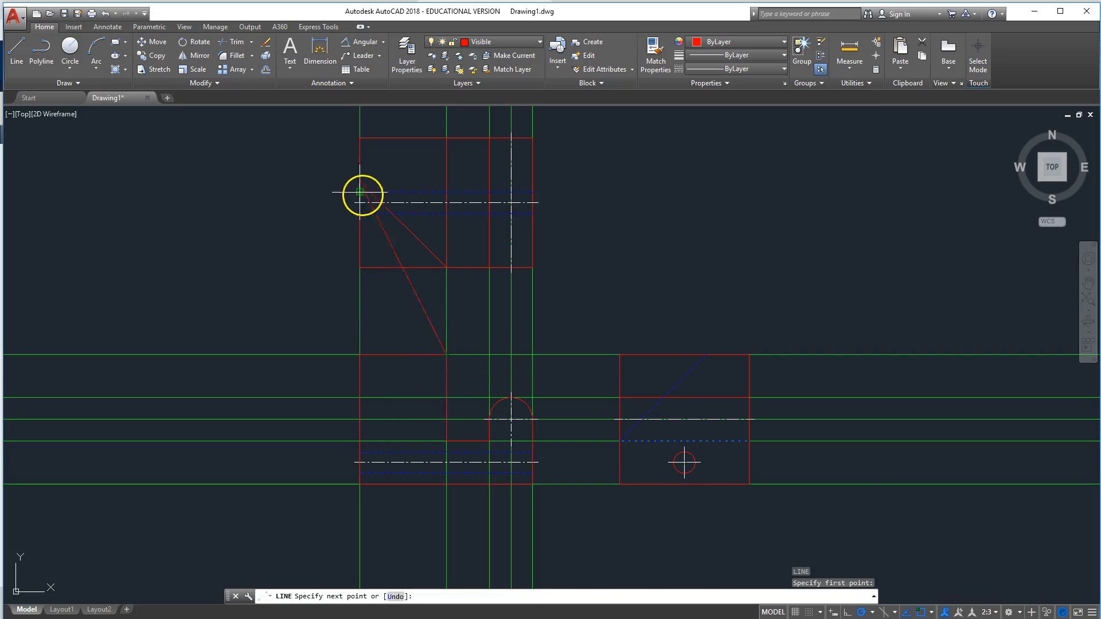
pyautogui.moveTo(358, 442)
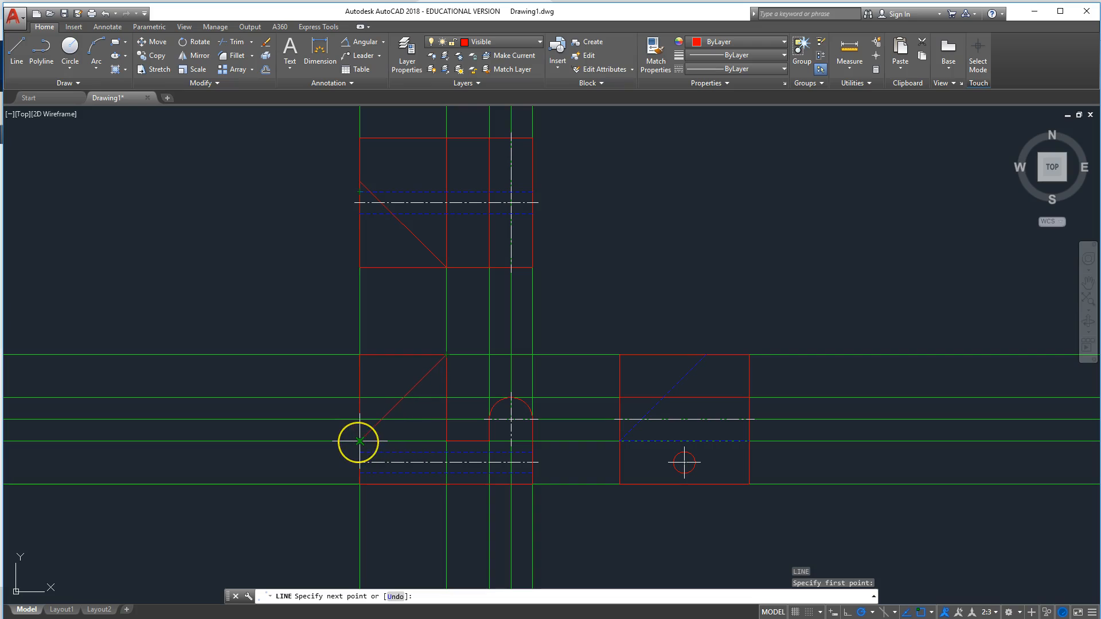
pyautogui.click(358, 441)
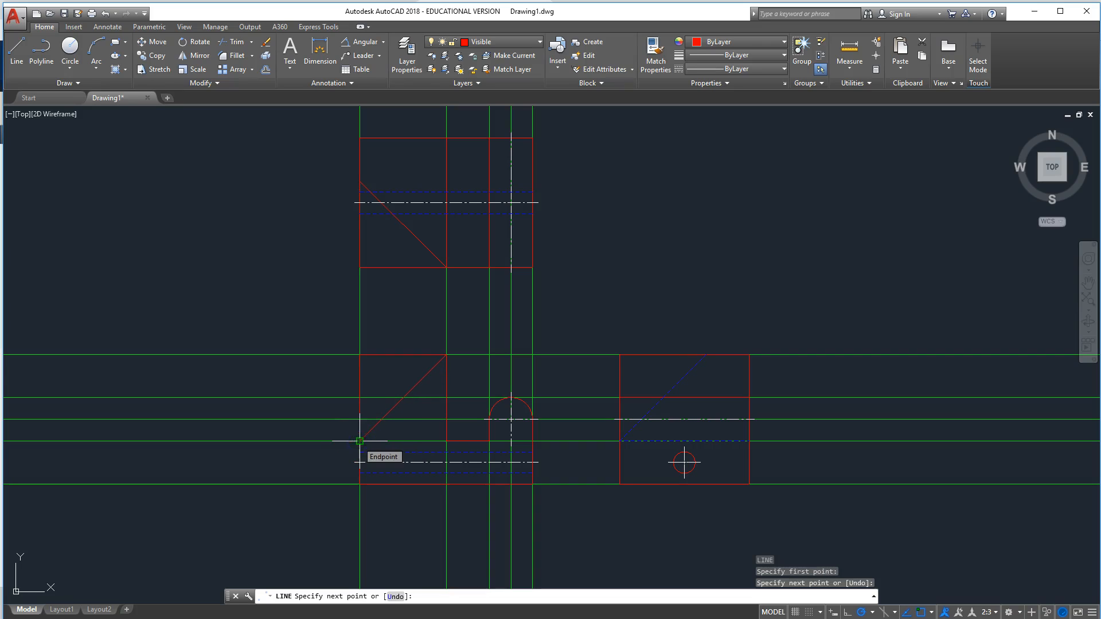
pyautogui.press('Escape')
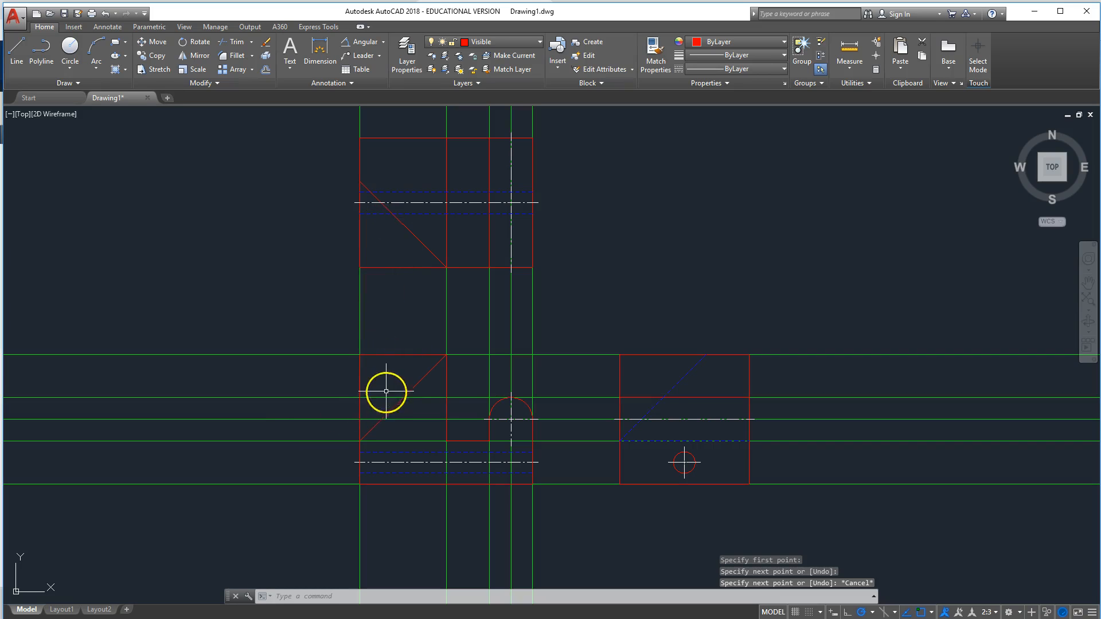
pyautogui.moveTo(386, 238)
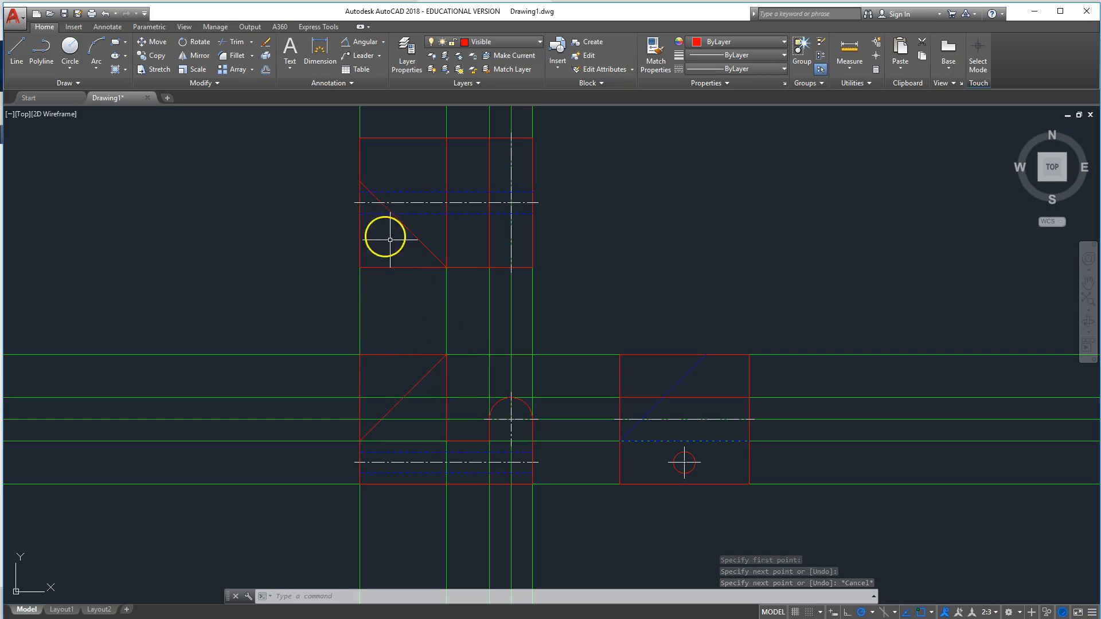
pyautogui.moveTo(436, 392)
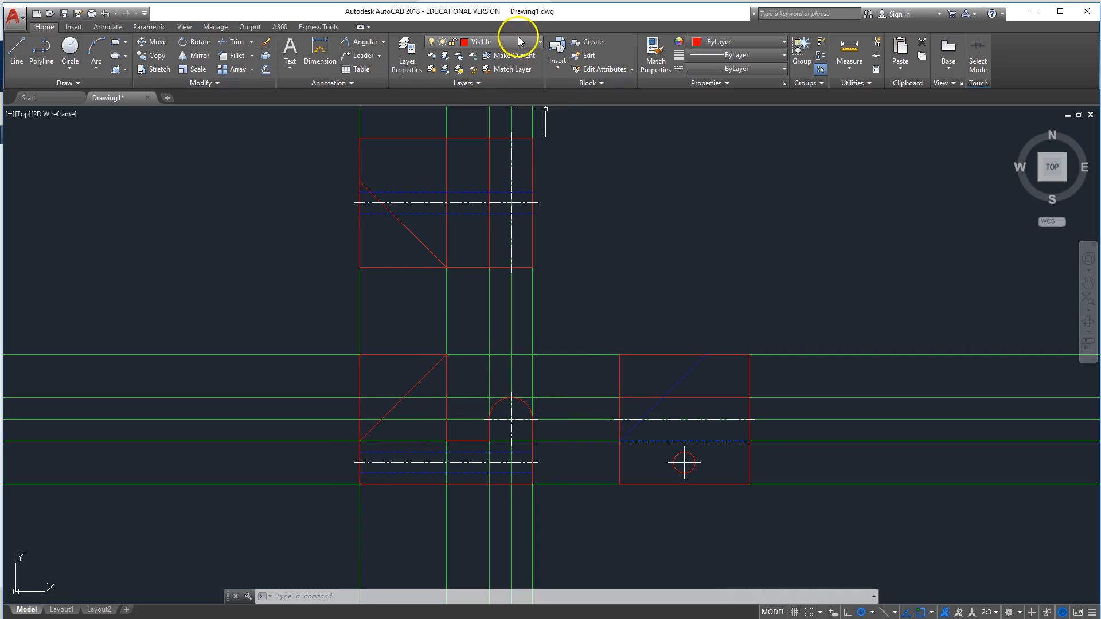
# Turn off the Construction layer from the Layer dropdown.
pyautogui.click(539, 41)
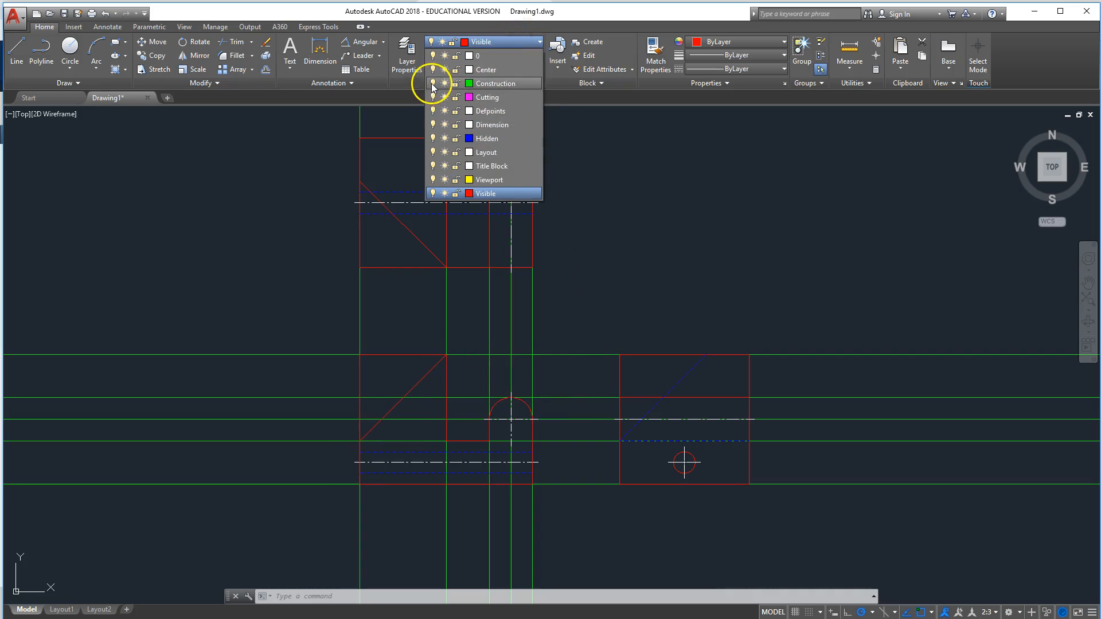
pyautogui.click(434, 82)
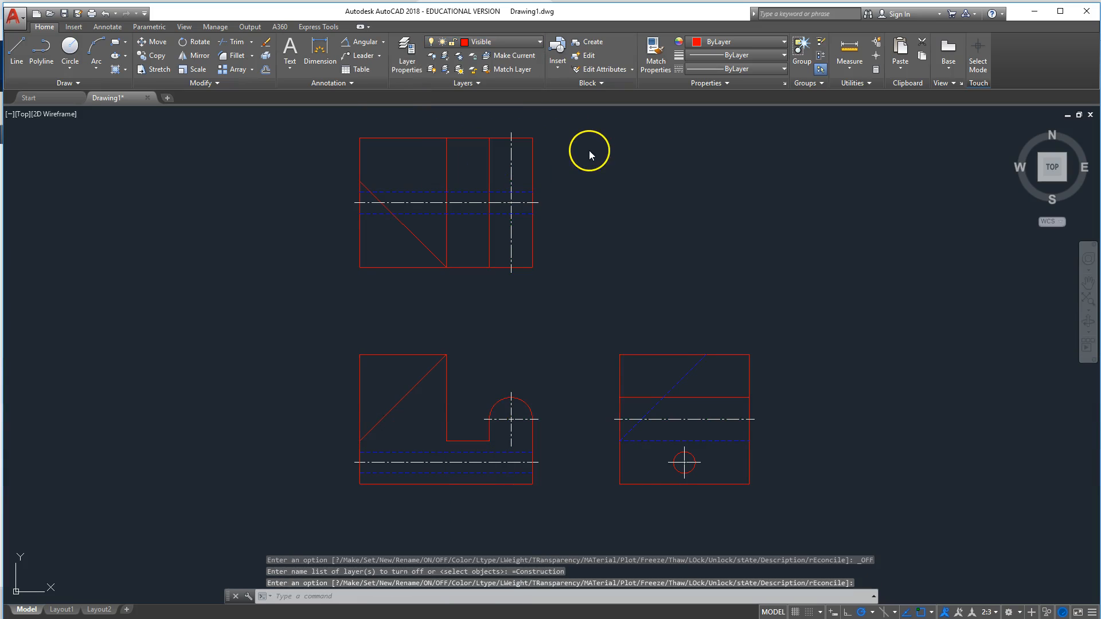
pyautogui.moveTo(680, 398)
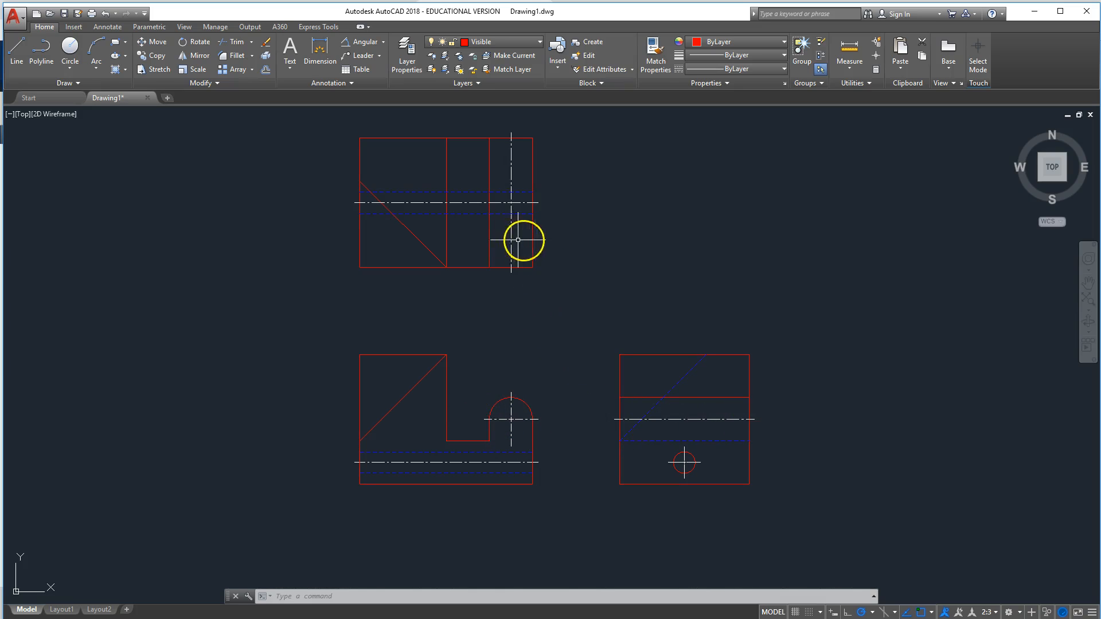
pyautogui.moveTo(469, 406)
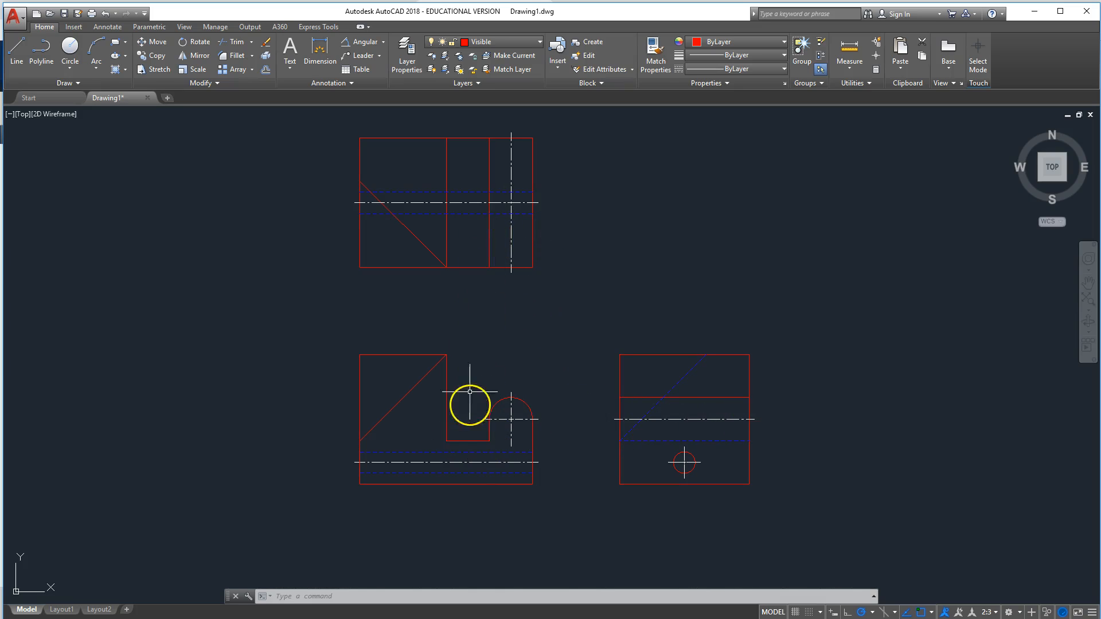
pyautogui.moveTo(483, 245)
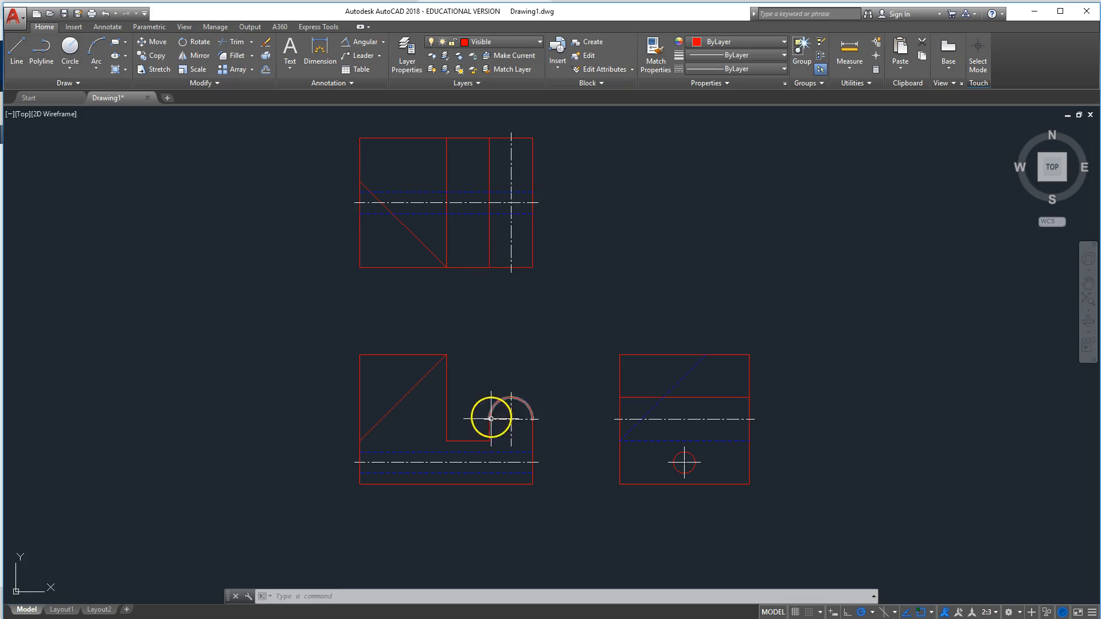
pyautogui.moveTo(493, 391)
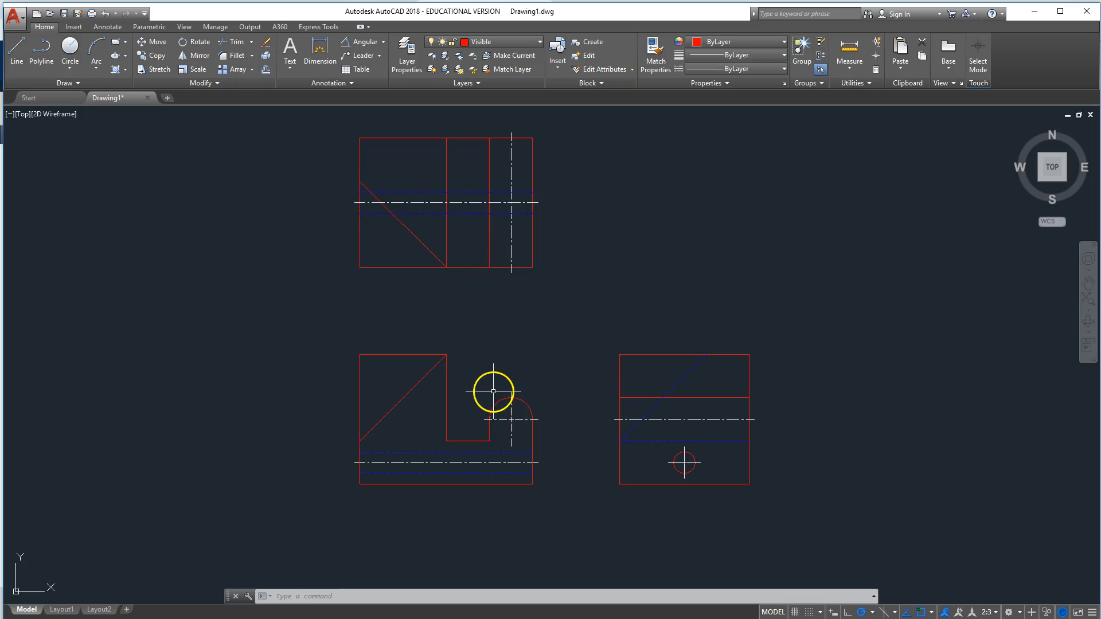
pyautogui.moveTo(504, 397)
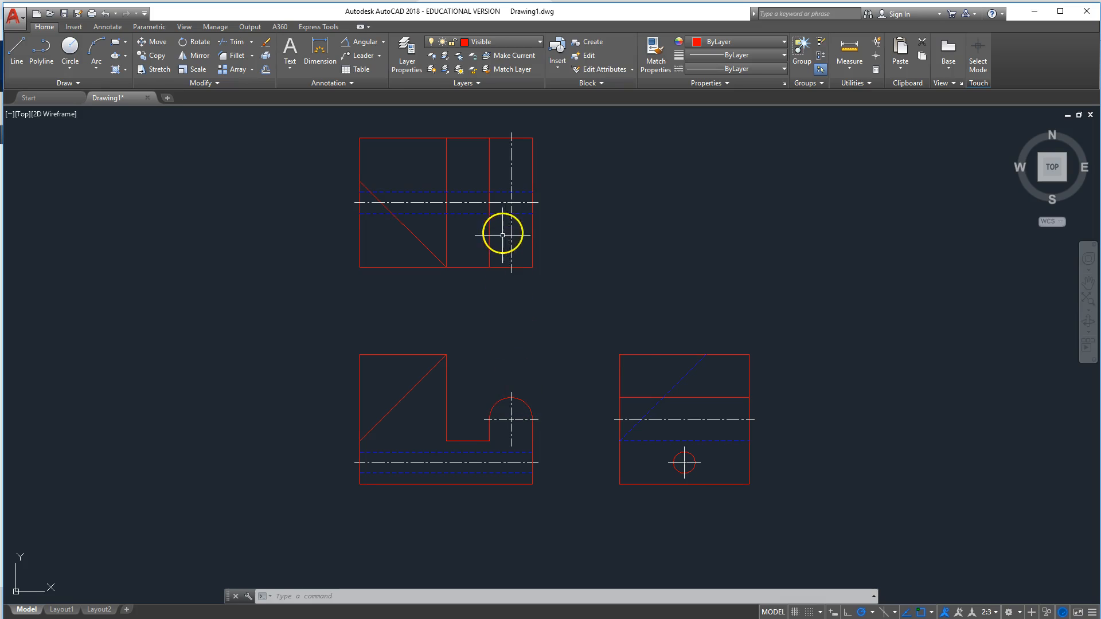
pyautogui.moveTo(532, 435)
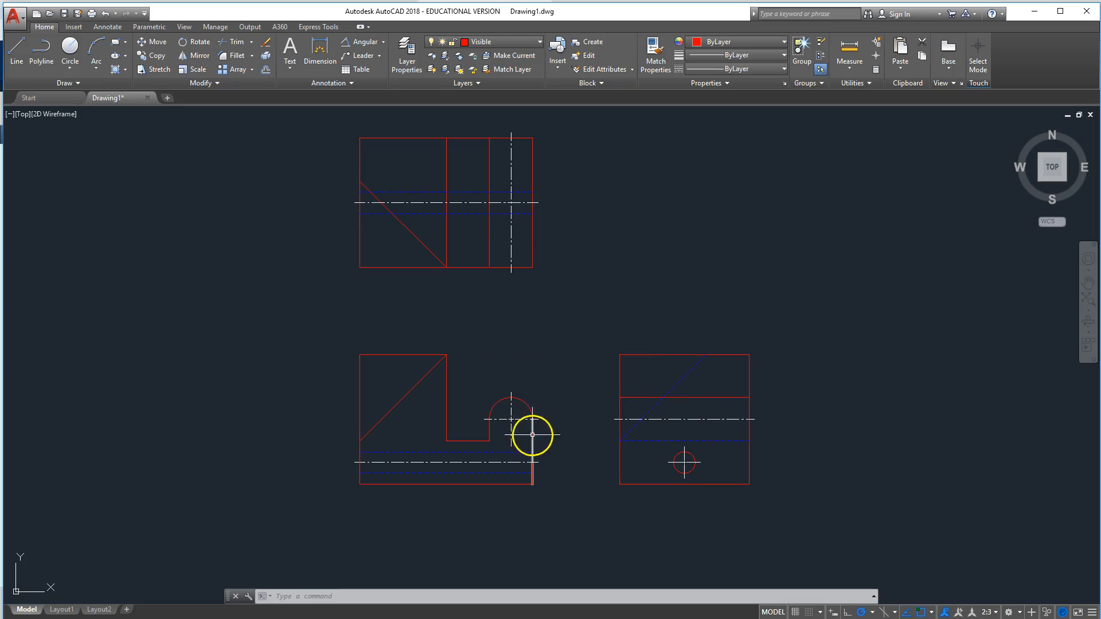
pyautogui.moveTo(535, 360)
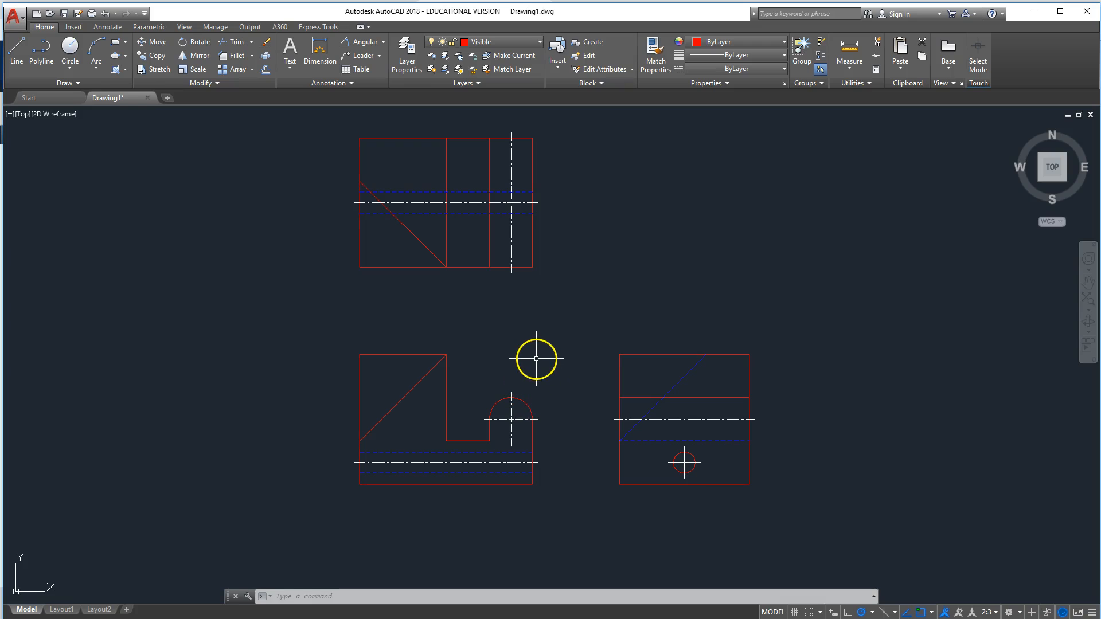
pyautogui.moveTo(544, 354)
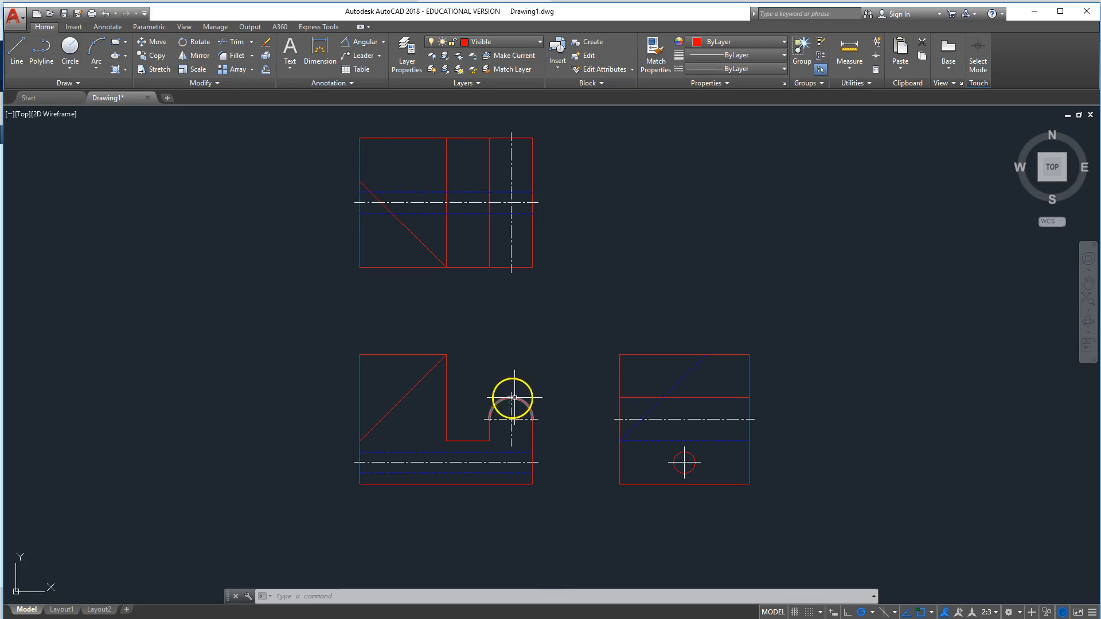
pyautogui.moveTo(505, 401)
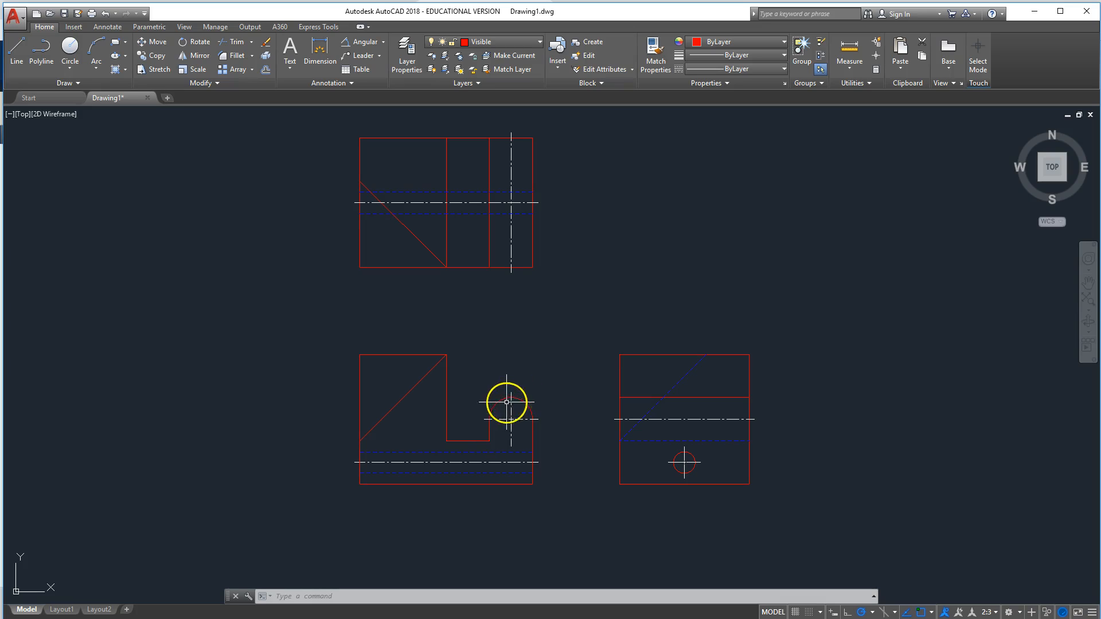
pyautogui.moveTo(535, 413)
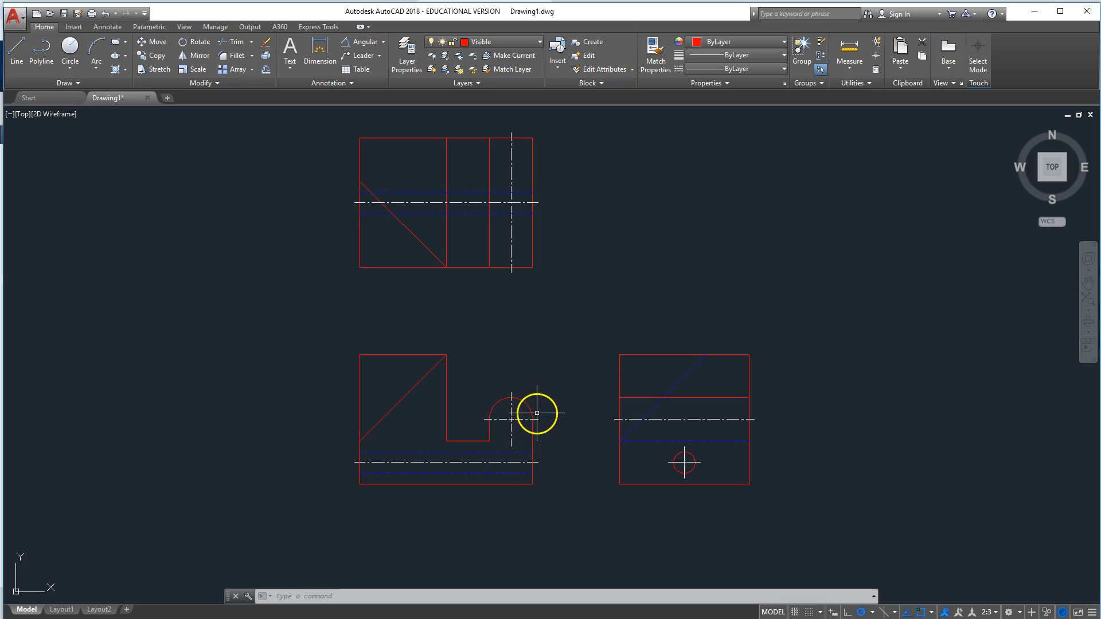
pyautogui.moveTo(541, 418)
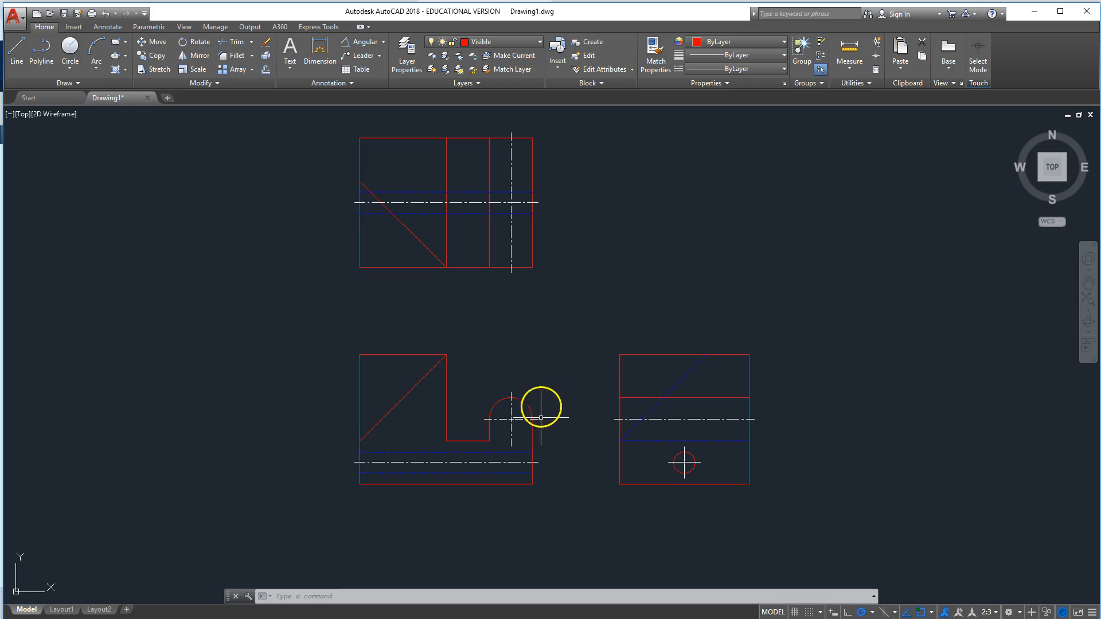
pyautogui.moveTo(505, 442)
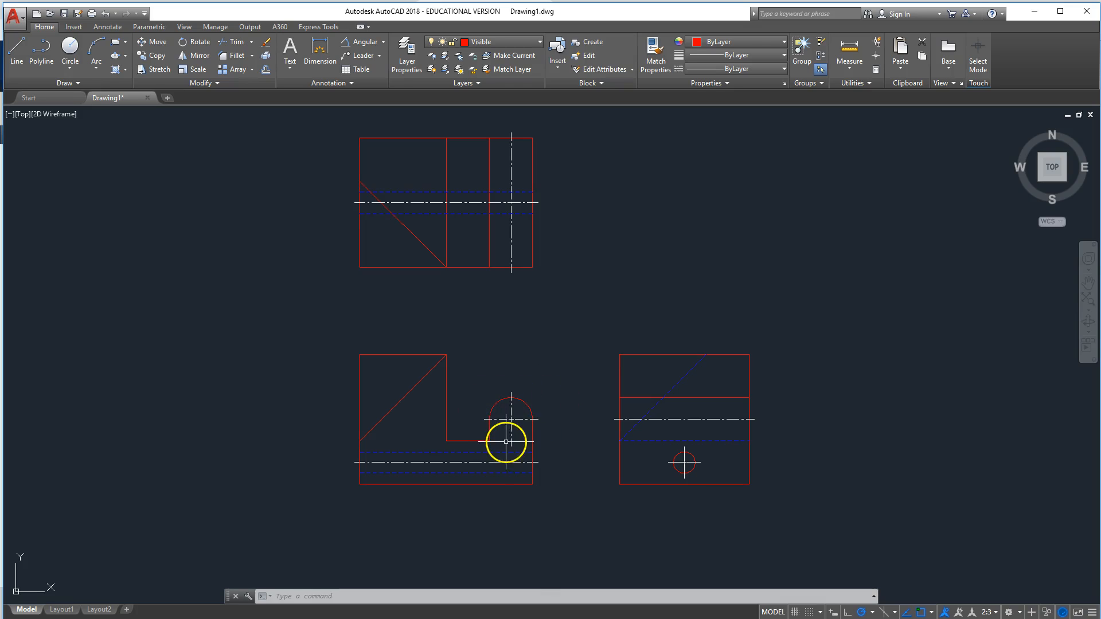
pyautogui.moveTo(436, 441)
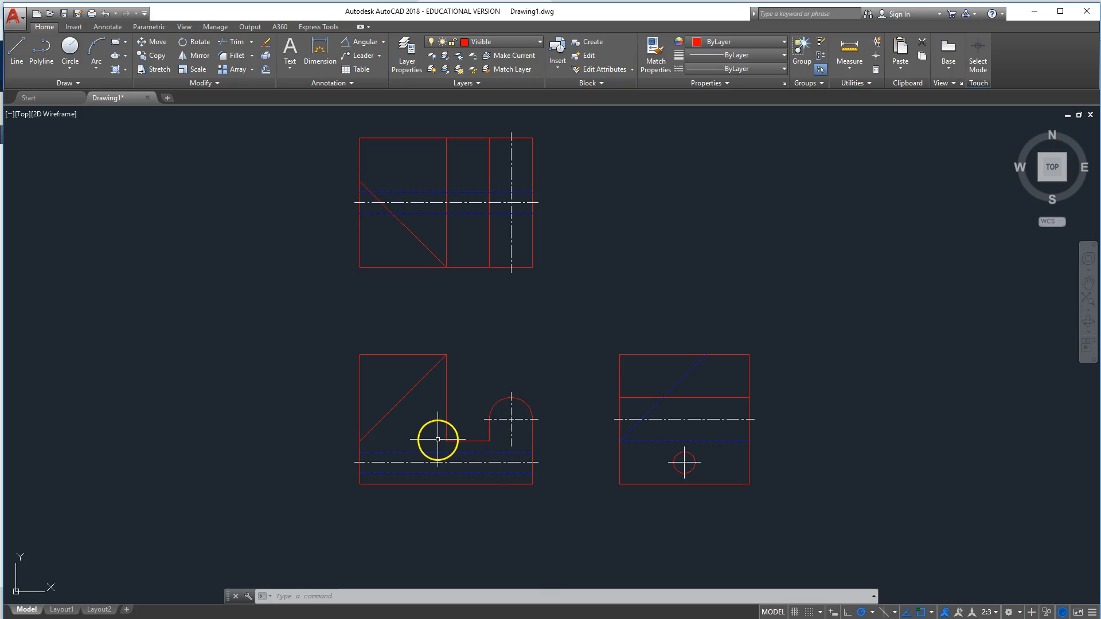
pyautogui.moveTo(508, 434)
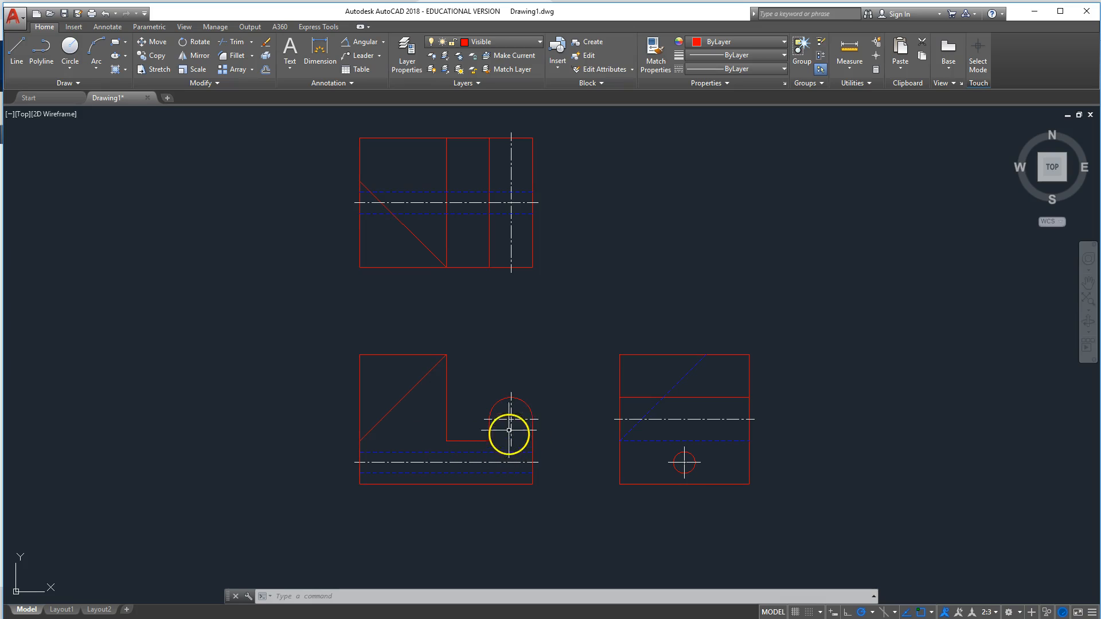
pyautogui.moveTo(510, 231)
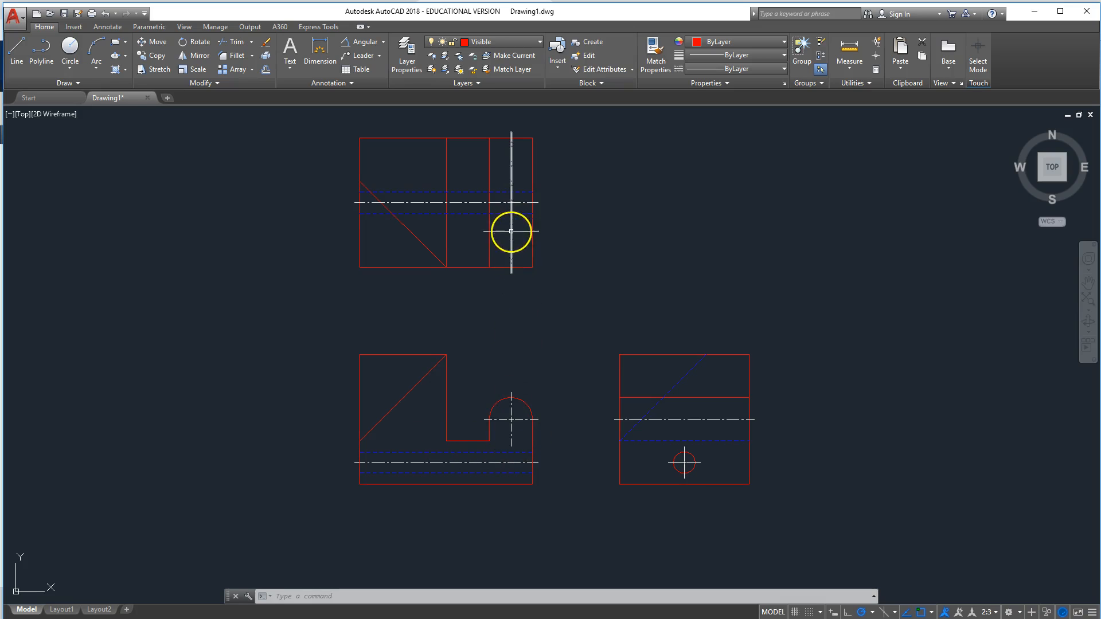
pyautogui.moveTo(513, 383)
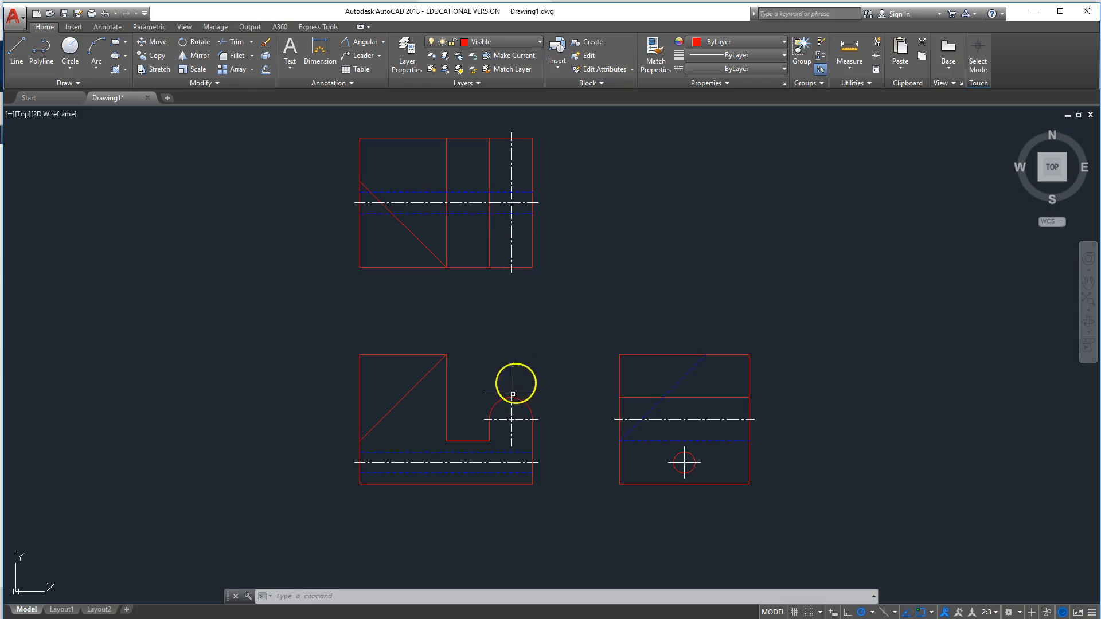
pyautogui.moveTo(561, 396)
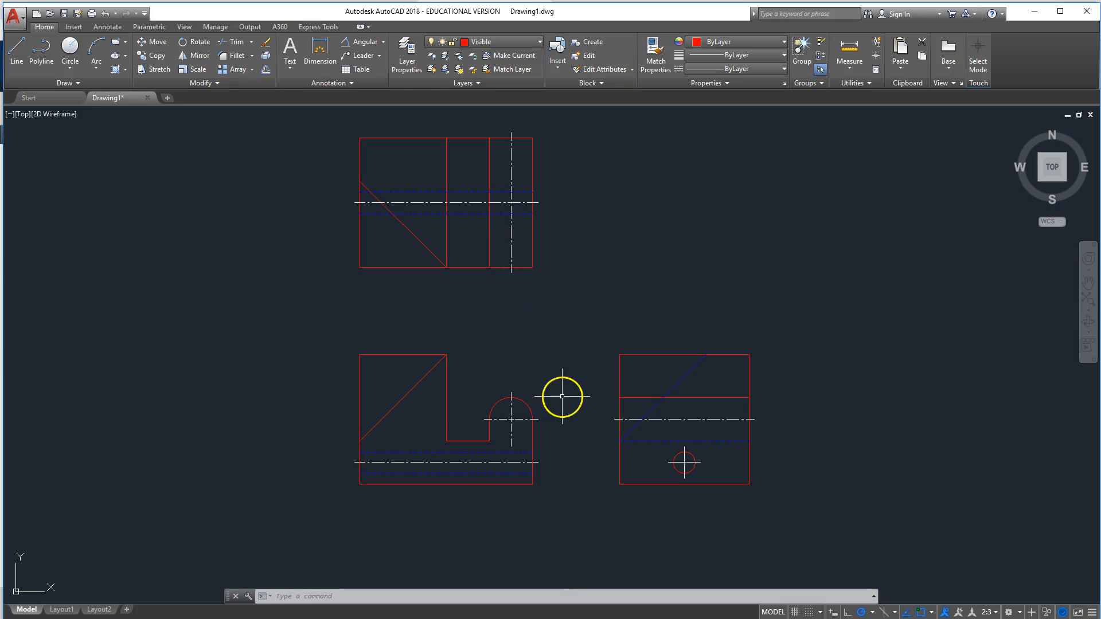
pyautogui.moveTo(72, 582)
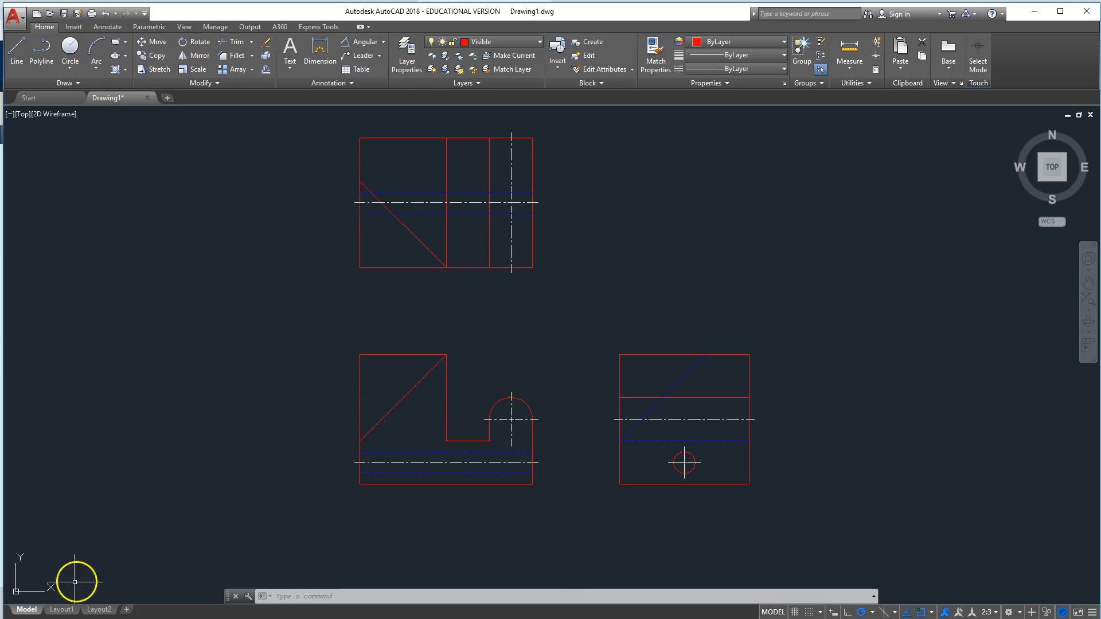